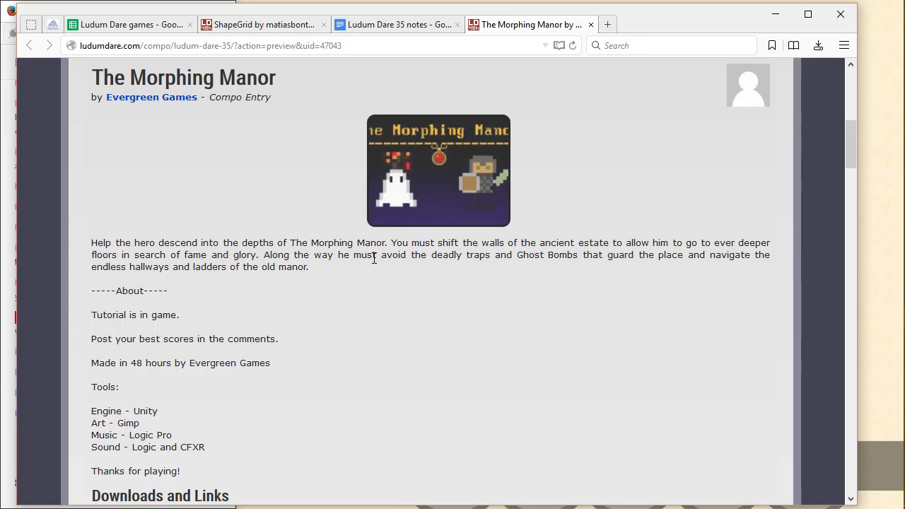
{"action": "mouse_move", "coordinate": [514, 432]}
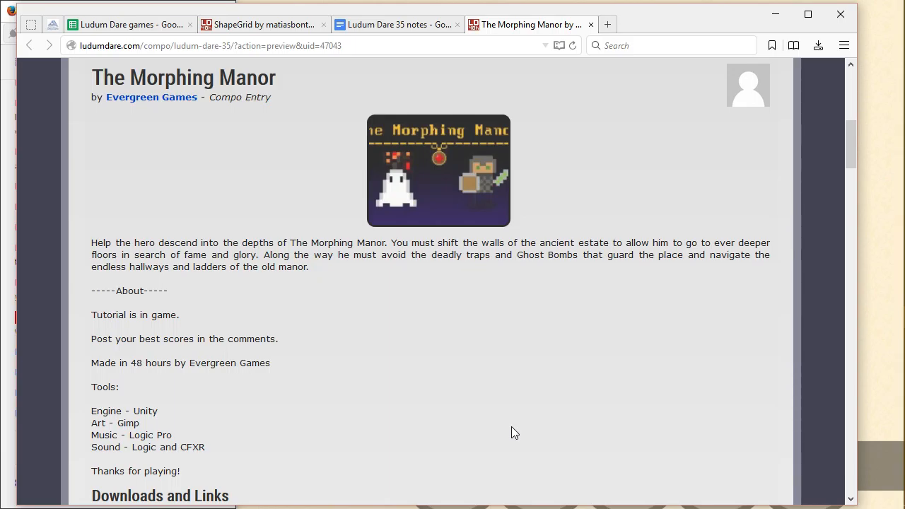
{"action": "mouse_move", "coordinate": [502, 429]}
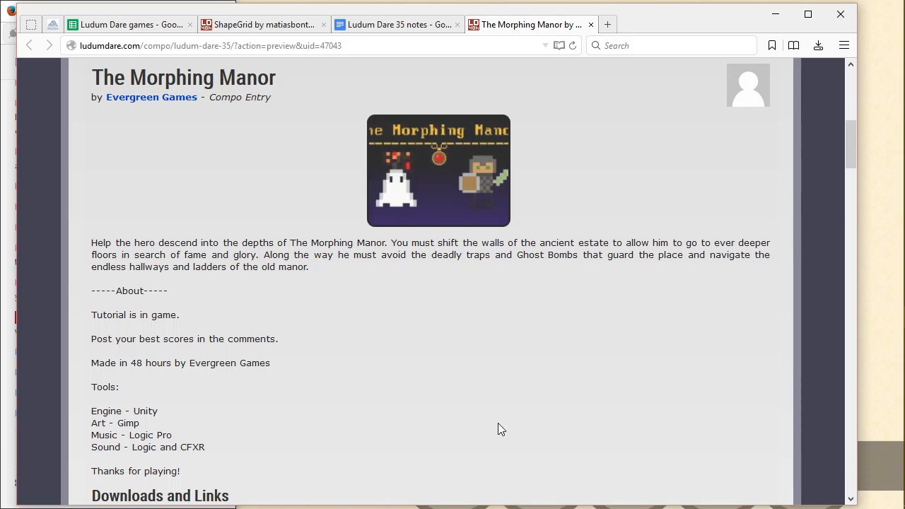
{"action": "mouse_move", "coordinate": [495, 421]}
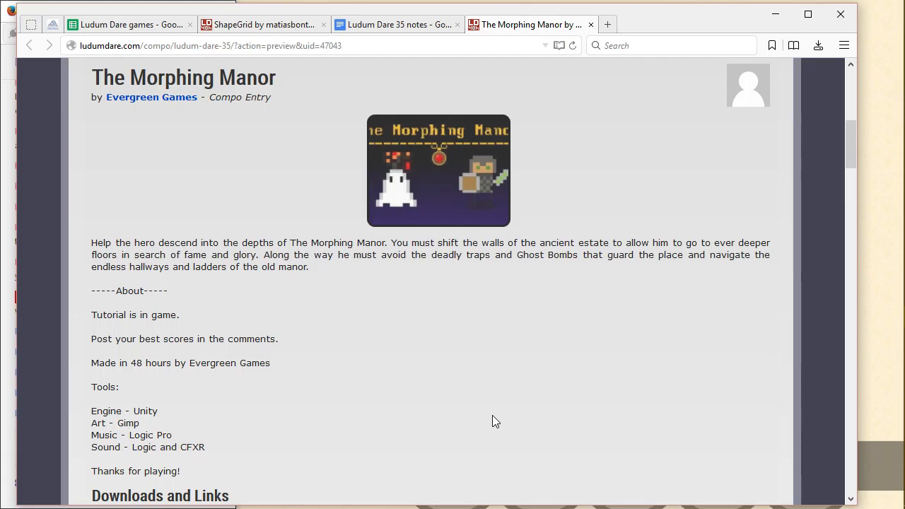
- Bring the LD35 Configuration launcher (1280 x 720, Good quality, Display 1) to the front
{"action": "key", "text": "alt+tab"}
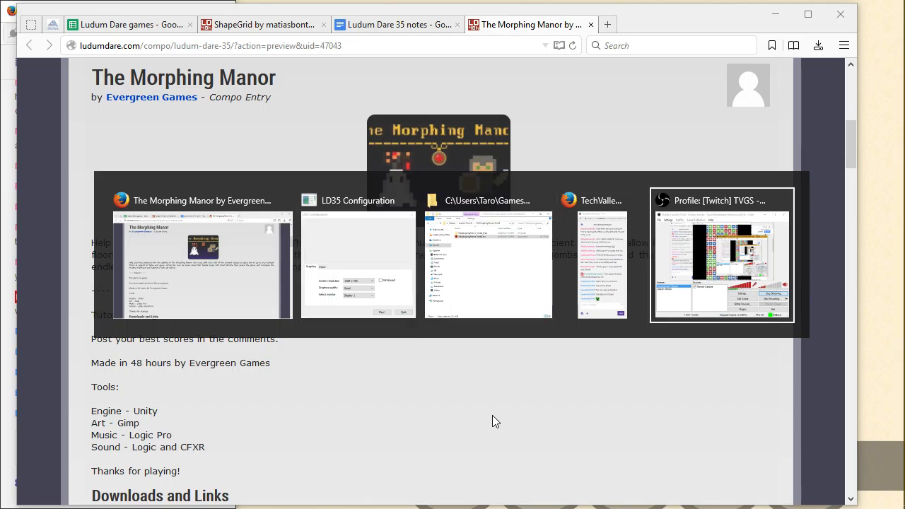
{"action": "left_click", "coordinate": [357, 265]}
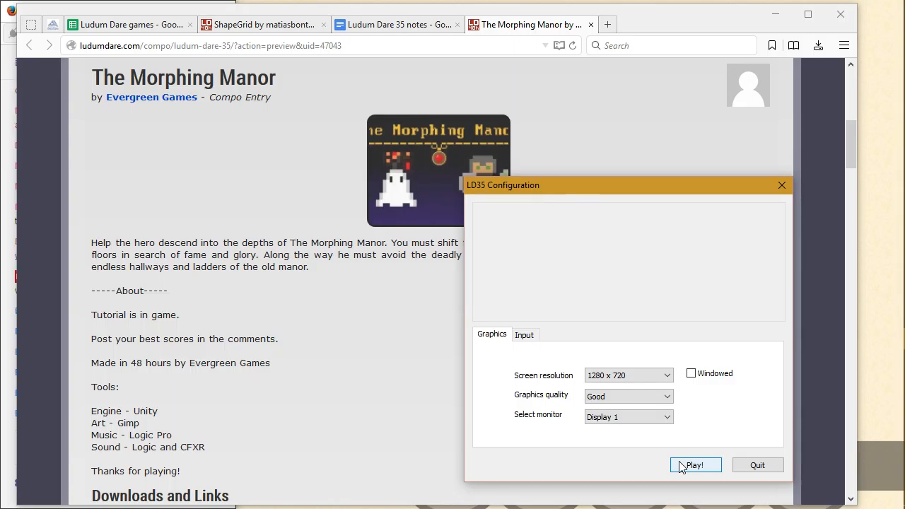
{"action": "mouse_move", "coordinate": [316, 436]}
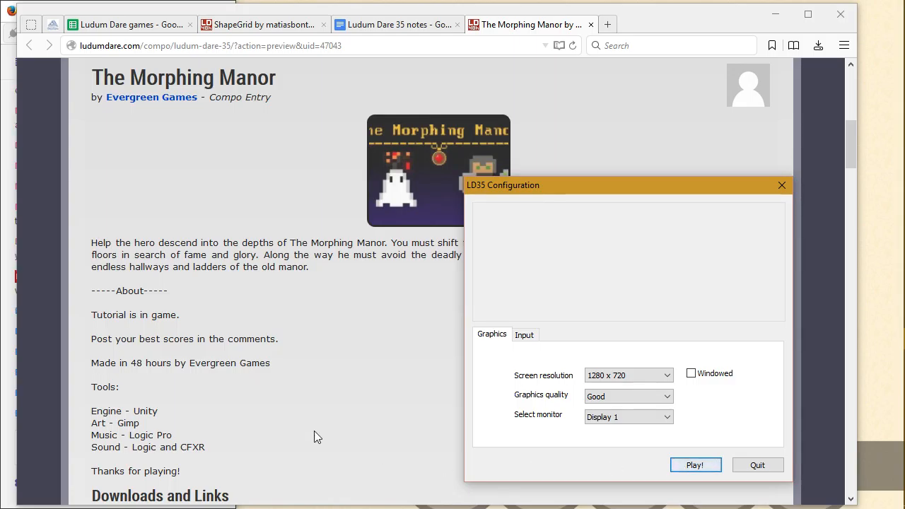
{"action": "mouse_move", "coordinate": [382, 383]}
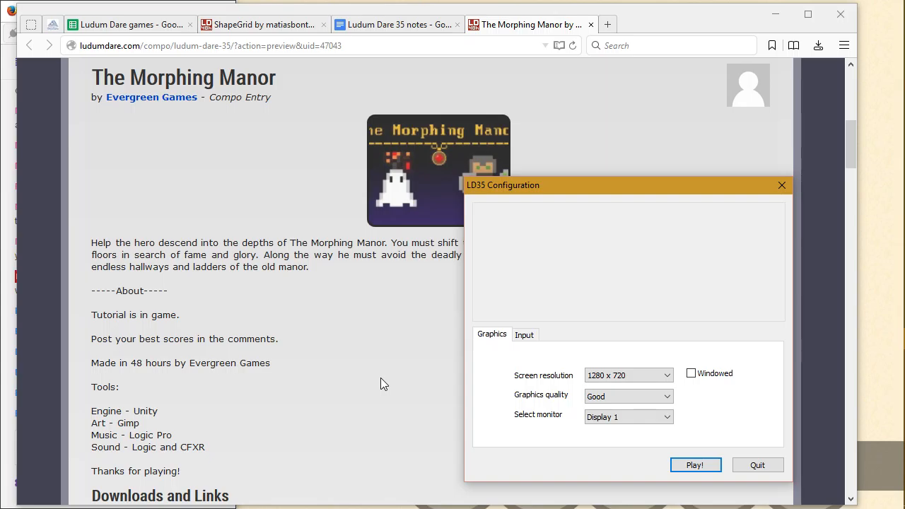
{"action": "mouse_move", "coordinate": [649, 474]}
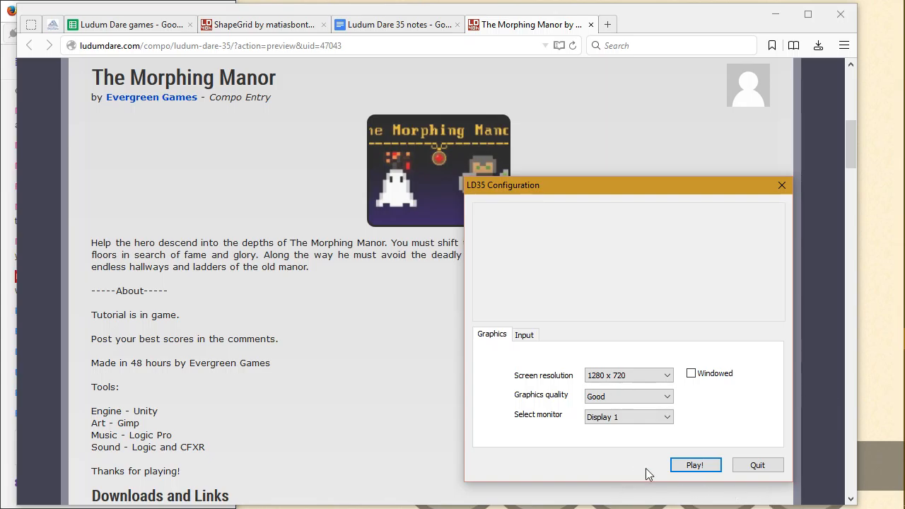
- Launch the game and lower the Music and Sound Volume sliders in Options
{"action": "left_click", "coordinate": [695, 465]}
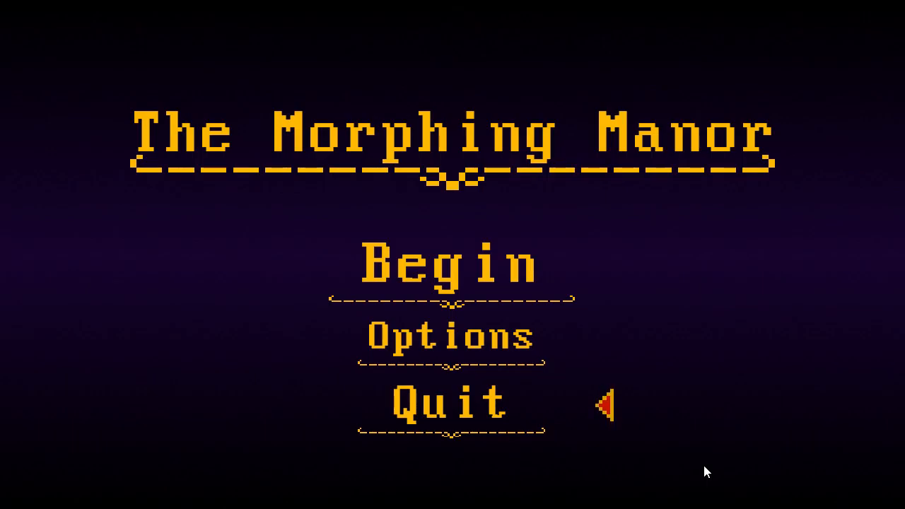
{"action": "left_click", "coordinate": [449, 335]}
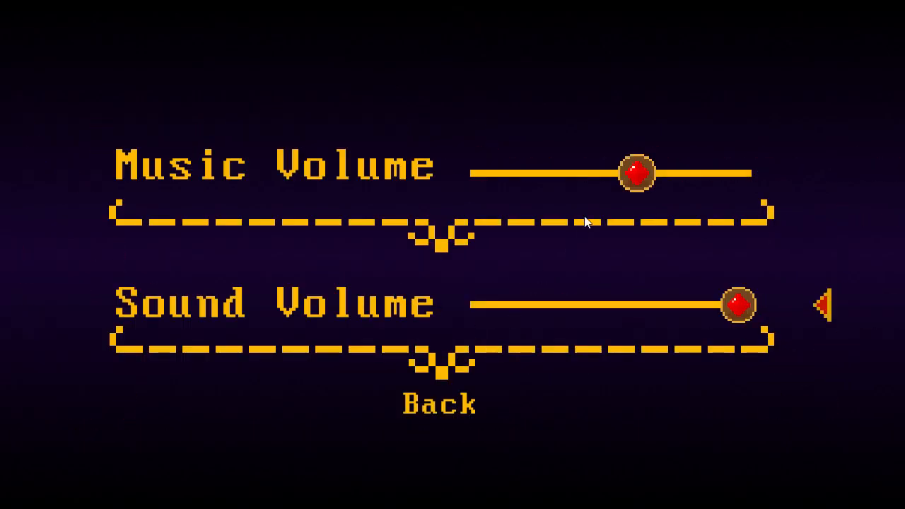
{"action": "left_click_drag", "start_coordinate": [634, 172], "coordinate": [529, 173]}
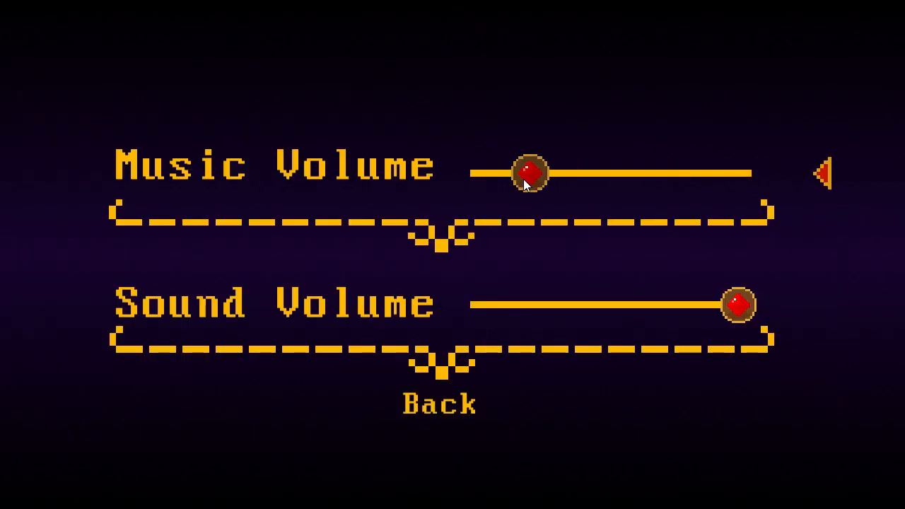
{"action": "left_click_drag", "start_coordinate": [737, 304], "coordinate": [603, 304]}
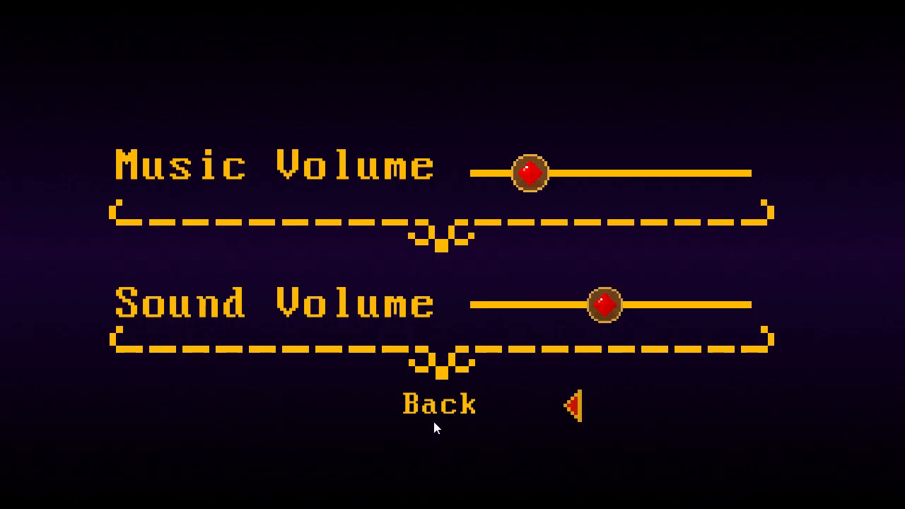
- Return to the title menu and begin a new game on Floor 1
{"action": "left_click", "coordinate": [438, 404]}
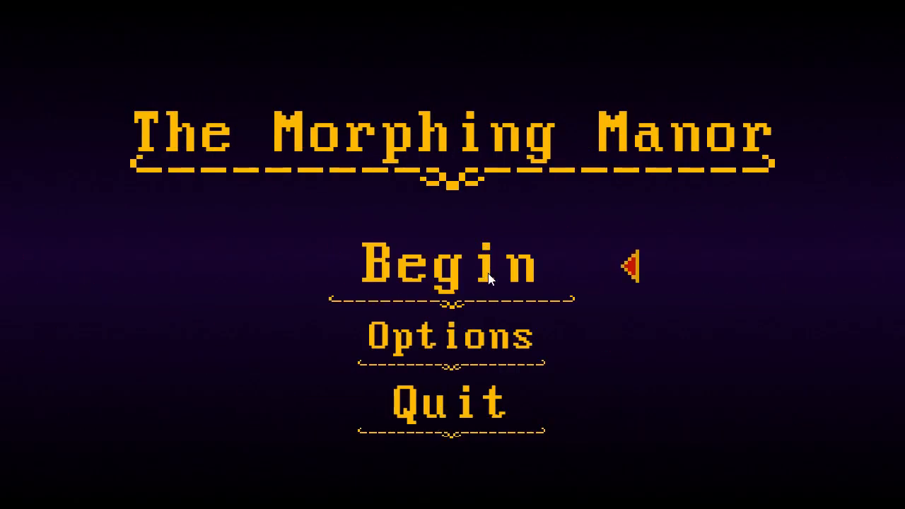
{"action": "left_click", "coordinate": [449, 336]}
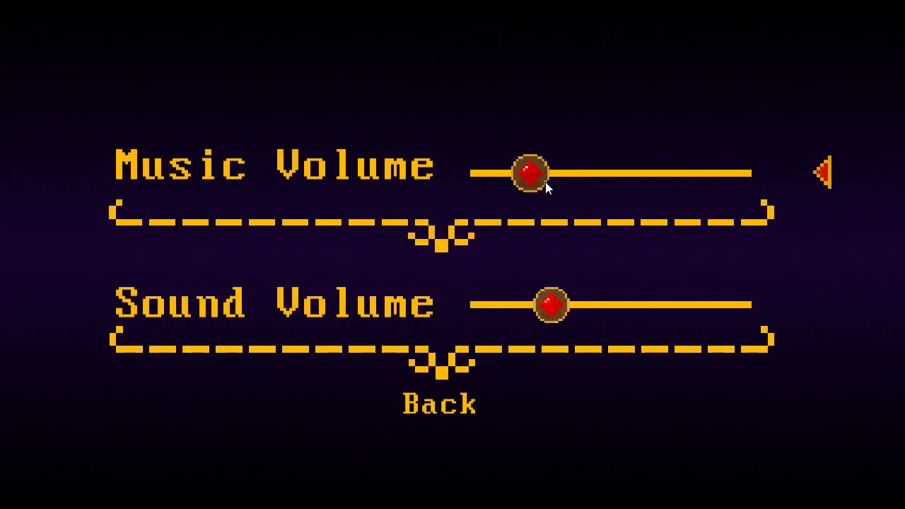
{"action": "left_click", "coordinate": [440, 403]}
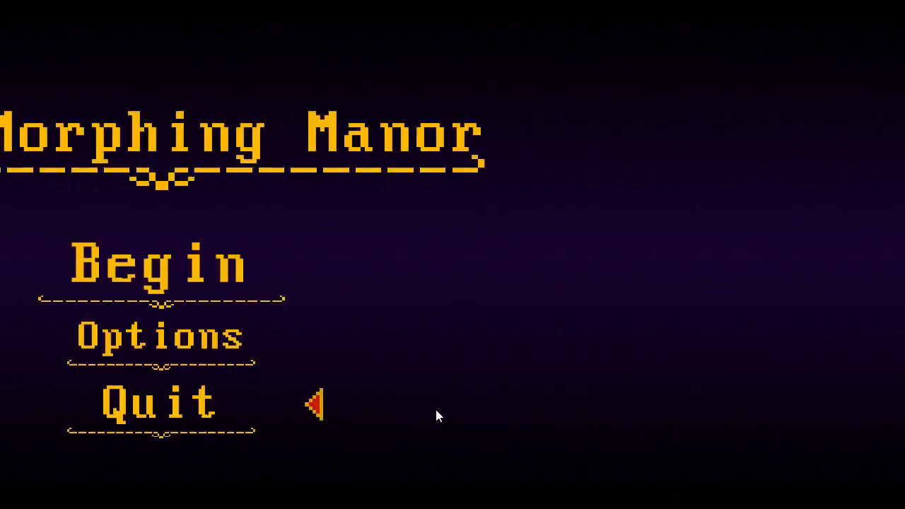
{"action": "left_click", "coordinate": [159, 265]}
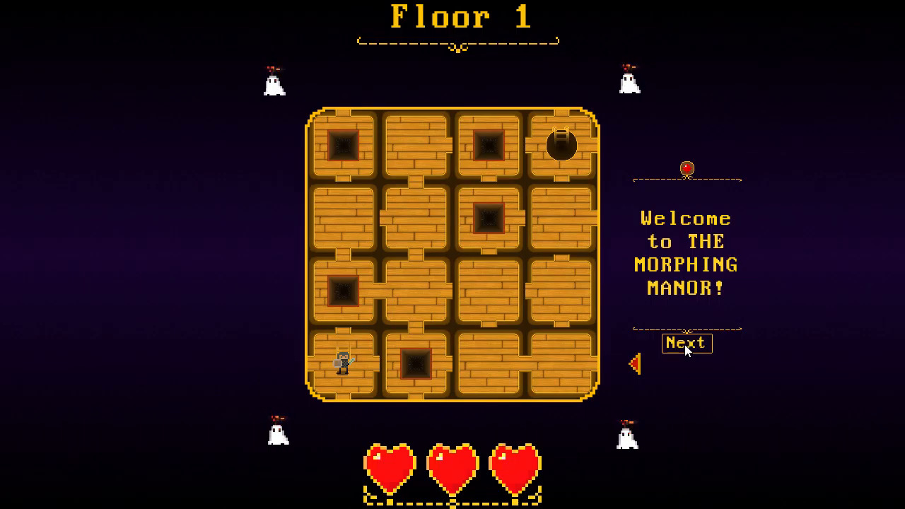
- Advance through the four Floor 1 tutorial tips until 'Good Luck!' appears
{"action": "left_click", "coordinate": [685, 343]}
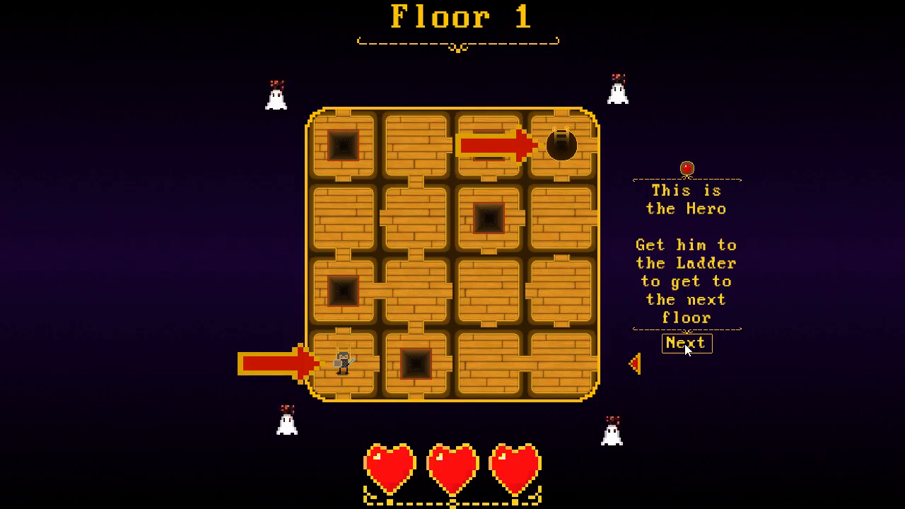
{"action": "left_click", "coordinate": [686, 343]}
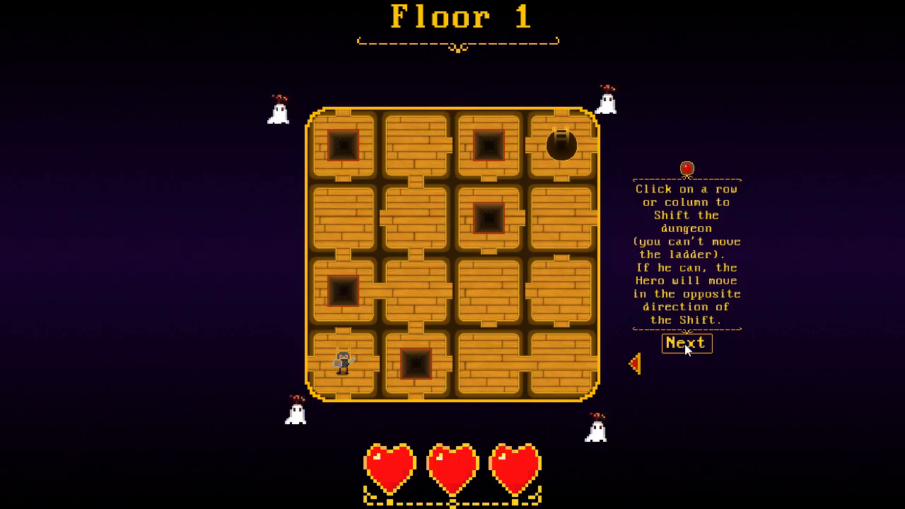
{"action": "left_click", "coordinate": [686, 343]}
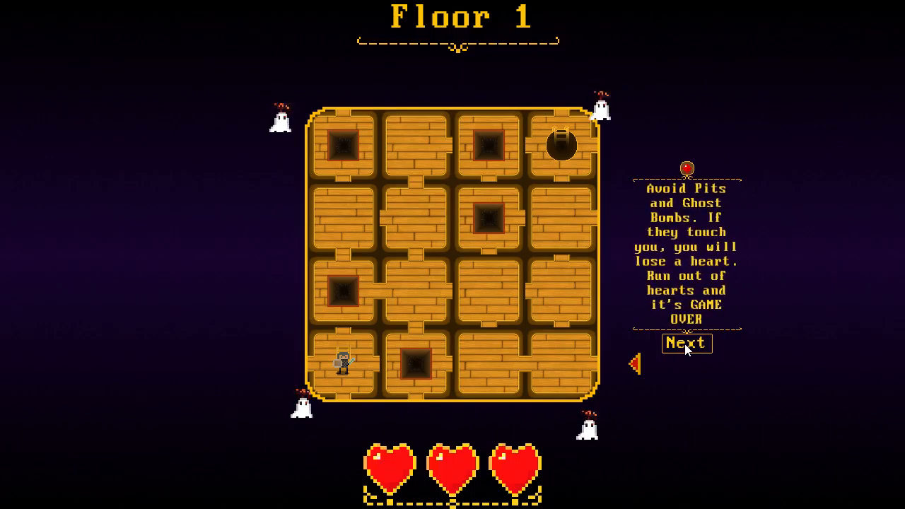
{"action": "left_click", "coordinate": [685, 343]}
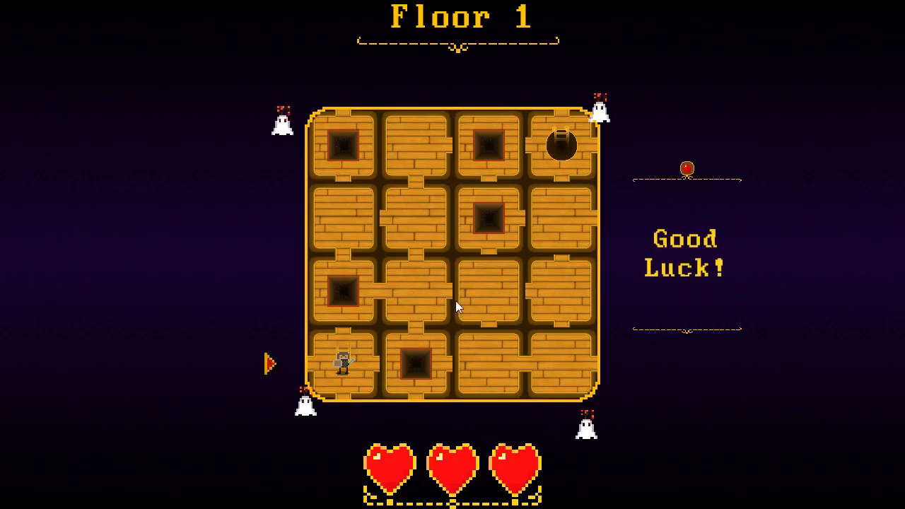
{"action": "mouse_move", "coordinate": [477, 388]}
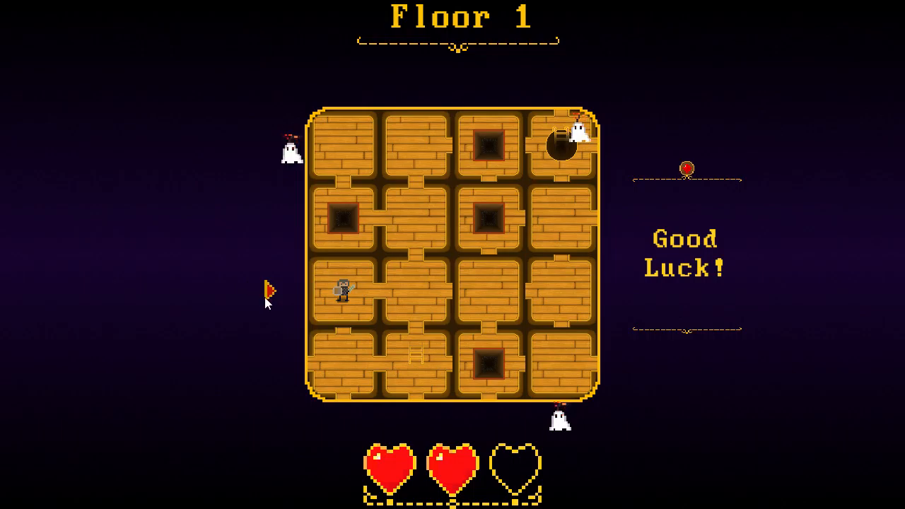
- Shift the board right to move the hero toward the Floor 1 ladder
{"action": "key", "text": "Right"}
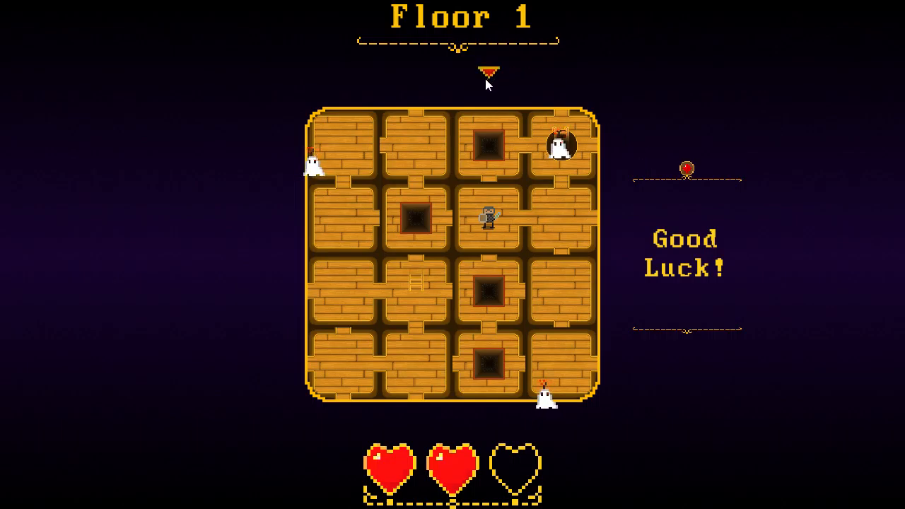
{"action": "mouse_move", "coordinate": [208, 226]}
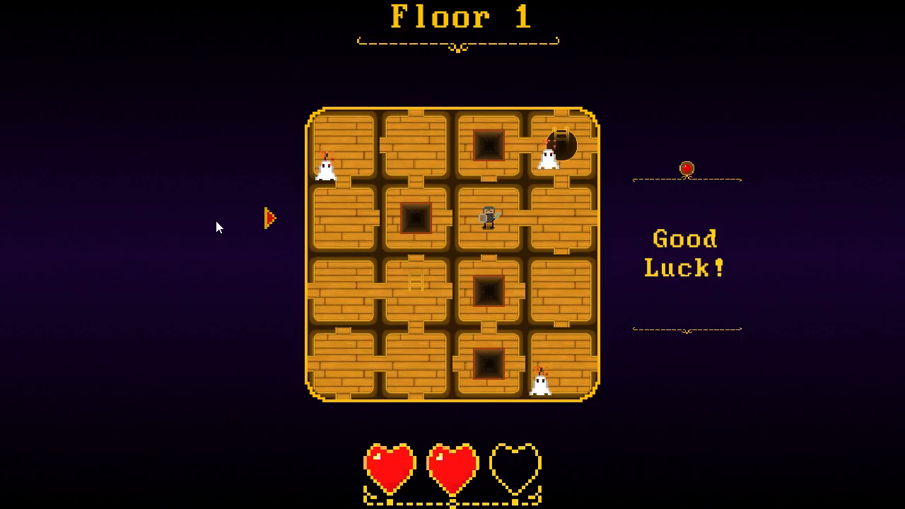
{"action": "mouse_move", "coordinate": [671, 226]}
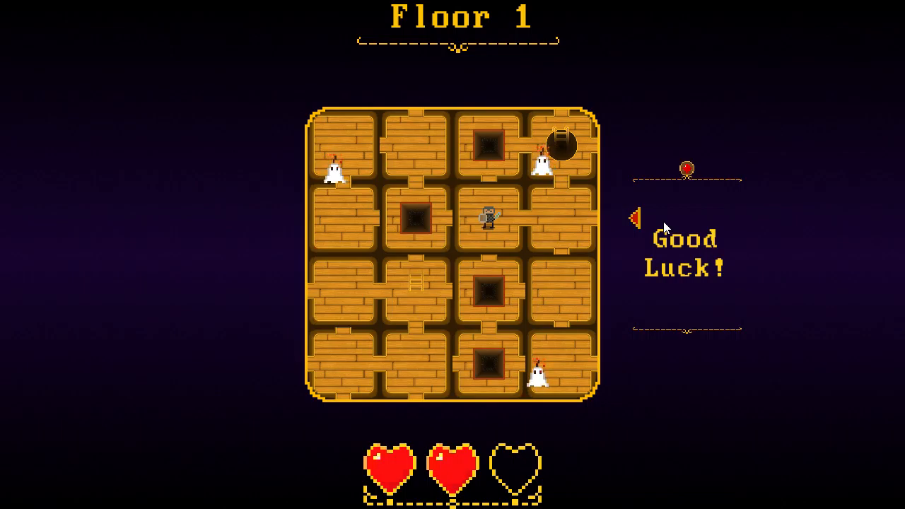
{"action": "mouse_move", "coordinate": [629, 282]}
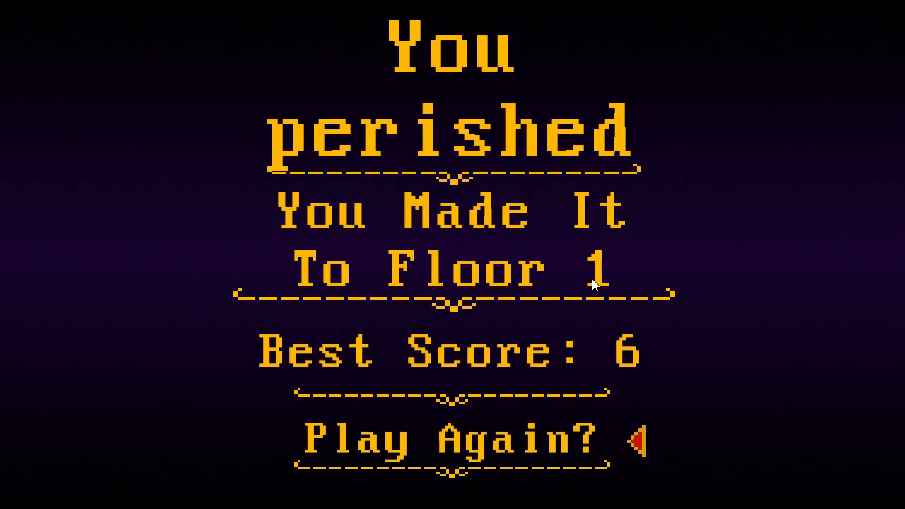
{"action": "mouse_move", "coordinate": [632, 439]}
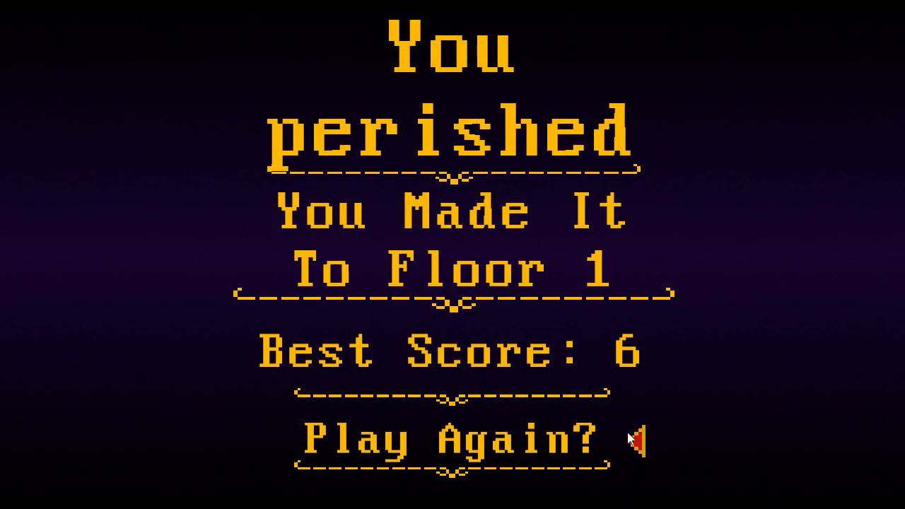
- Restart after perishing, then shift the hero's row right and back left
{"action": "left_click", "coordinate": [445, 438]}
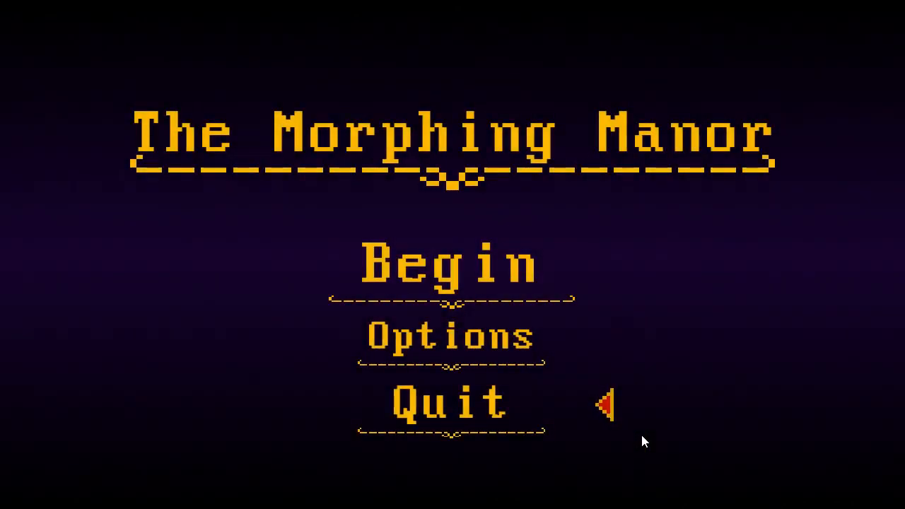
{"action": "left_click", "coordinate": [449, 265]}
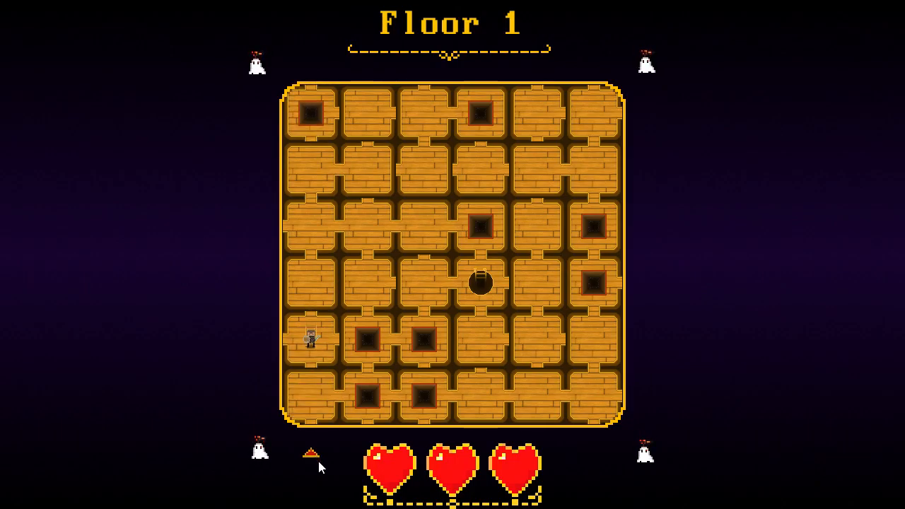
{"action": "mouse_move", "coordinate": [200, 344]}
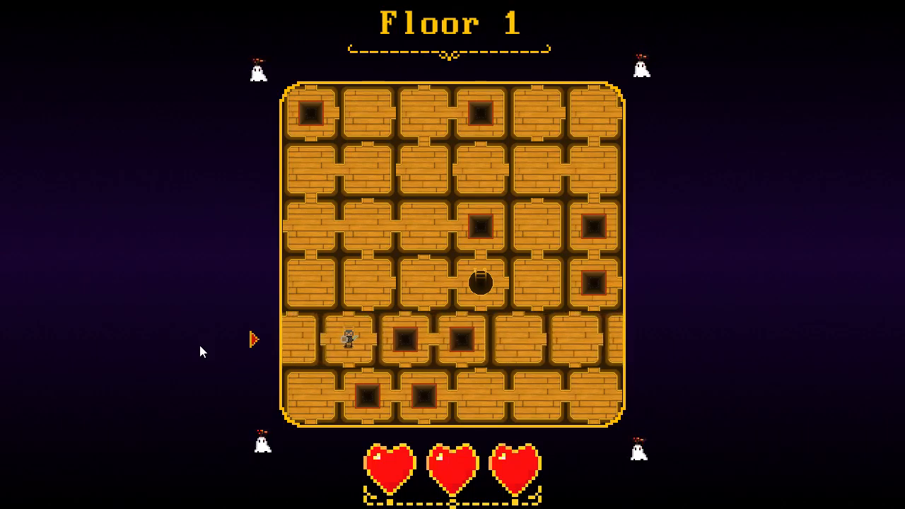
{"action": "key", "text": "Up"}
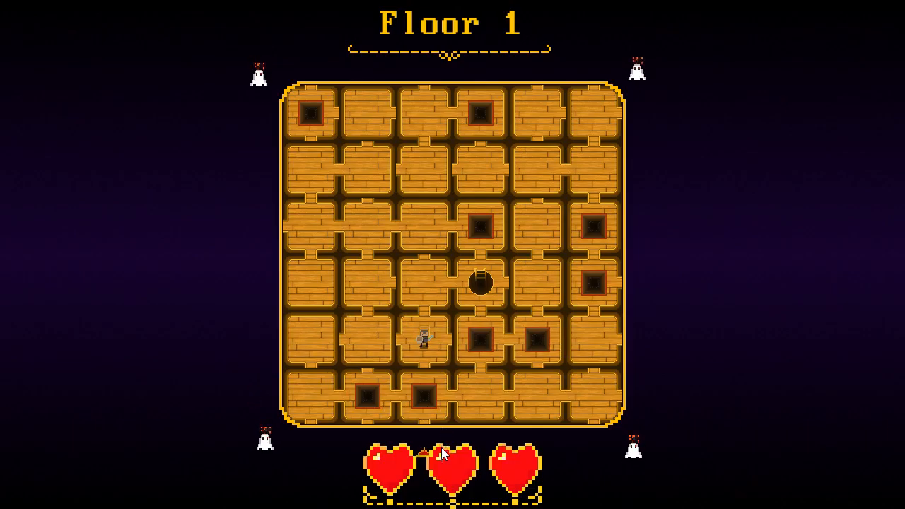
{"action": "key", "text": "right"}
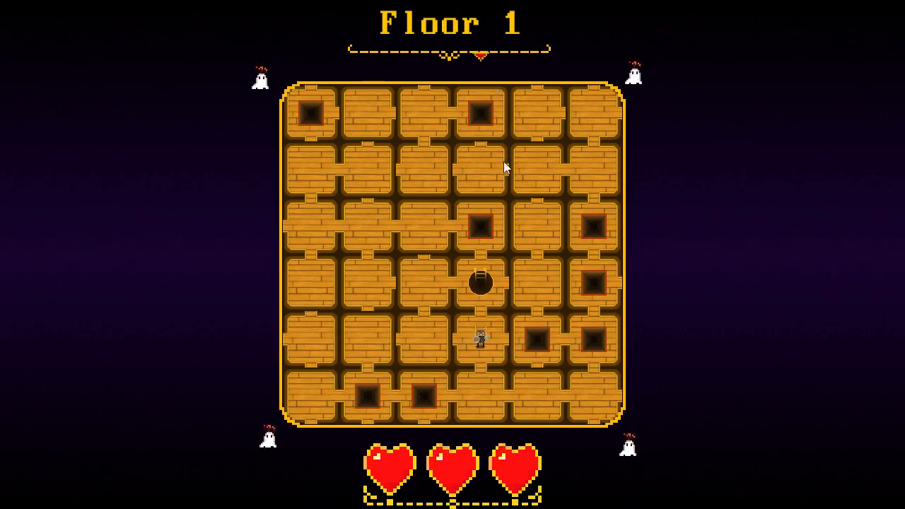
{"action": "key", "text": "Left"}
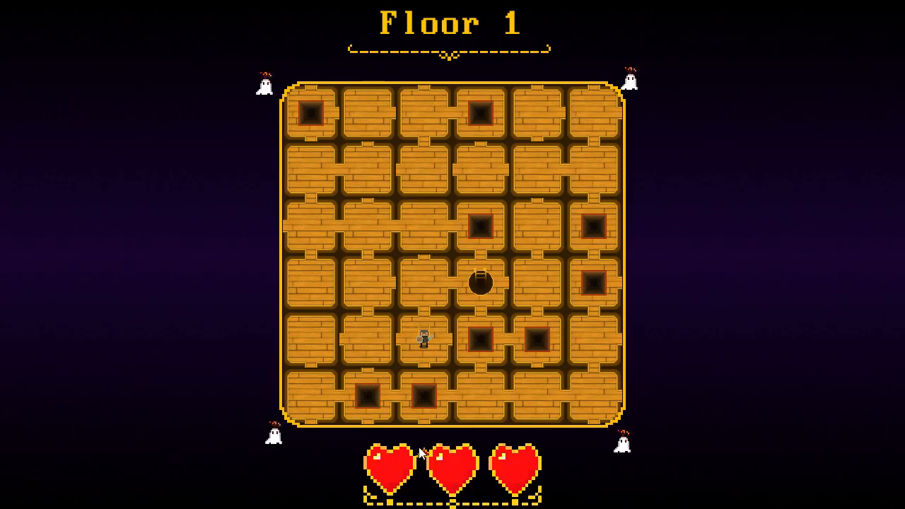
- Move the hero up, down, then up twice to stand beside the Floor 1 ladder
{"action": "key", "text": "Up"}
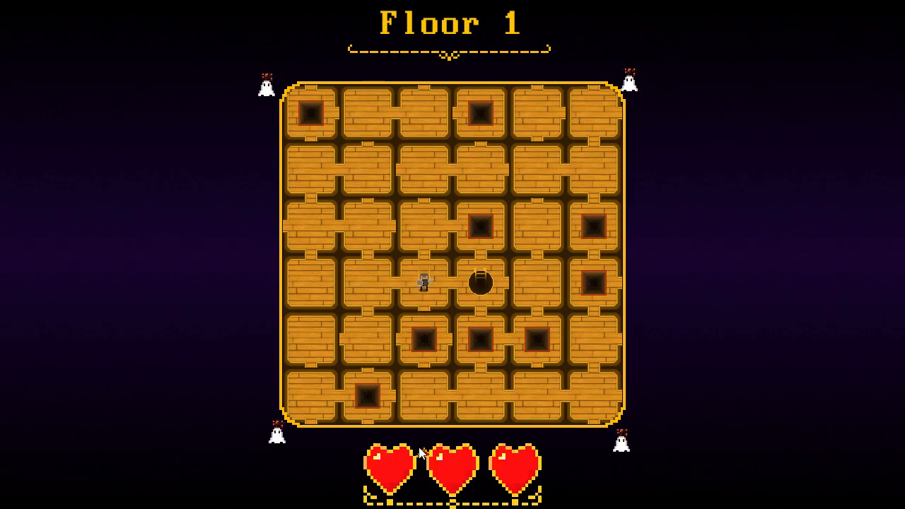
{"action": "mouse_move", "coordinate": [668, 286]}
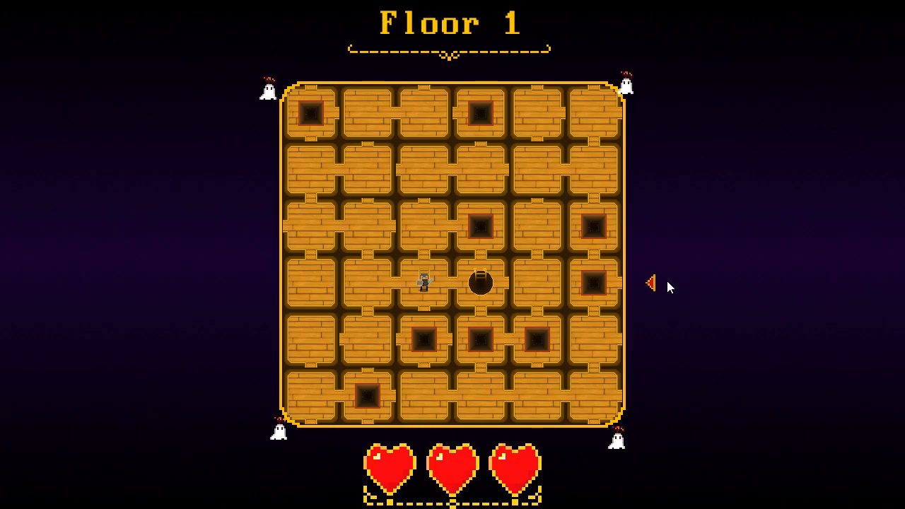
{"action": "mouse_move", "coordinate": [205, 288]}
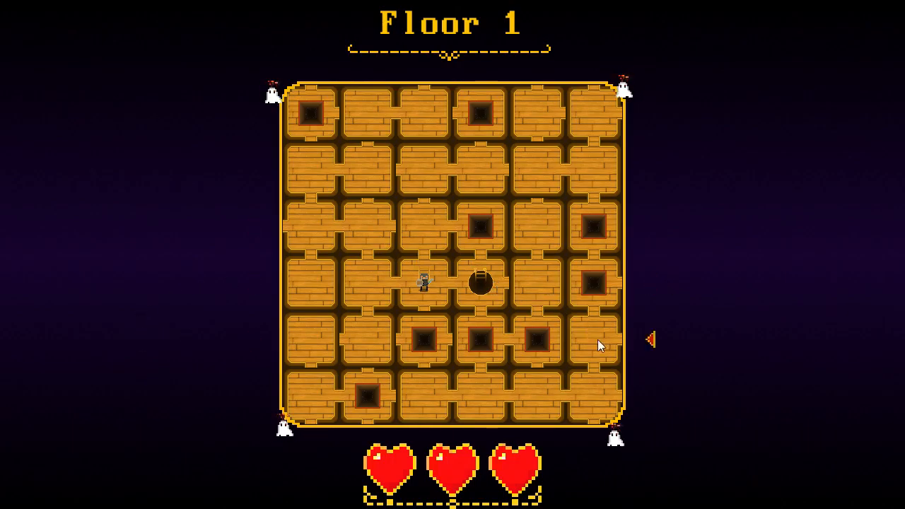
{"action": "mouse_move", "coordinate": [636, 280]}
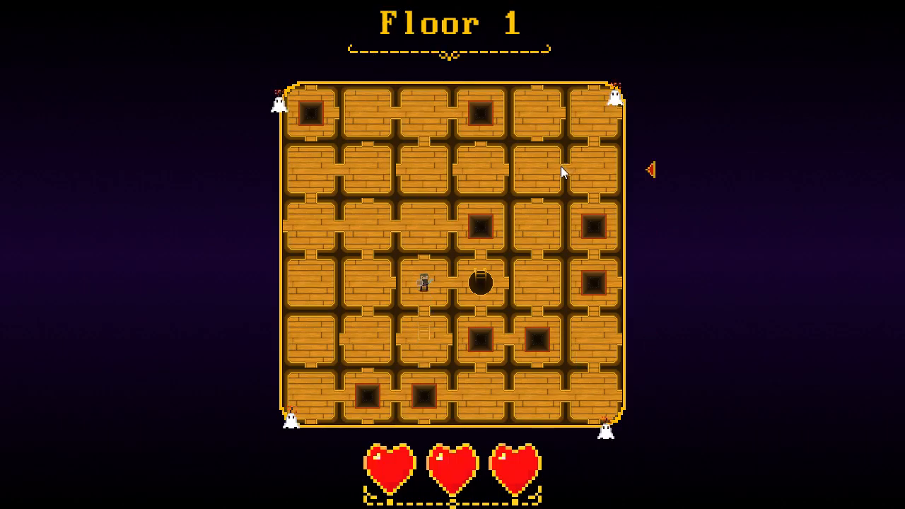
{"action": "mouse_move", "coordinate": [643, 267]}
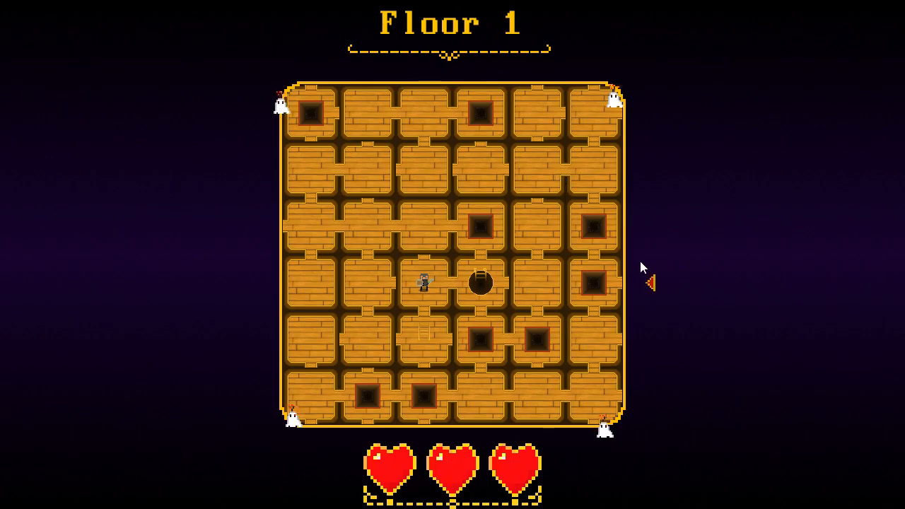
{"action": "key", "text": "Down"}
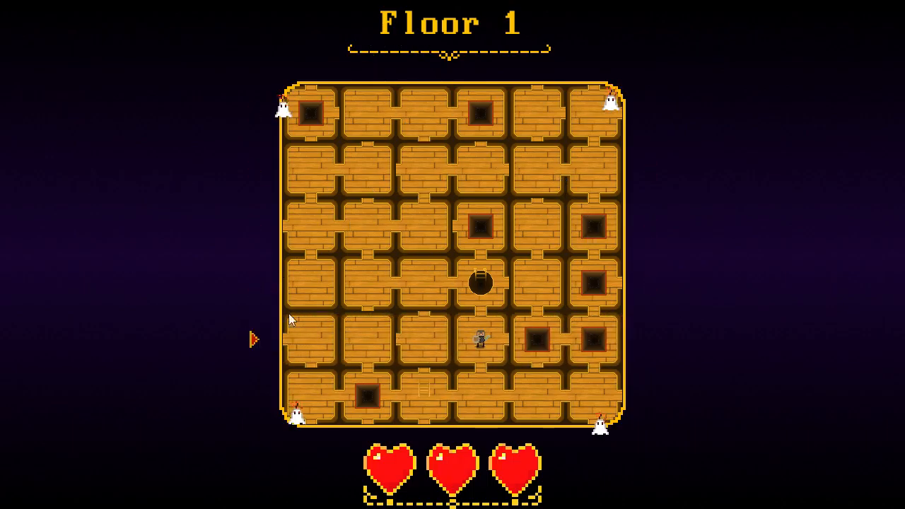
{"action": "mouse_move", "coordinate": [682, 386]}
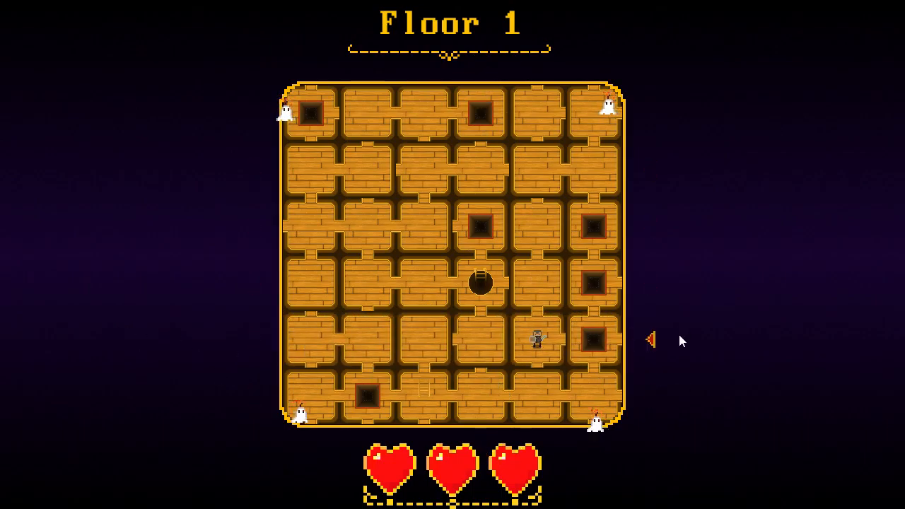
{"action": "key", "text": "Up"}
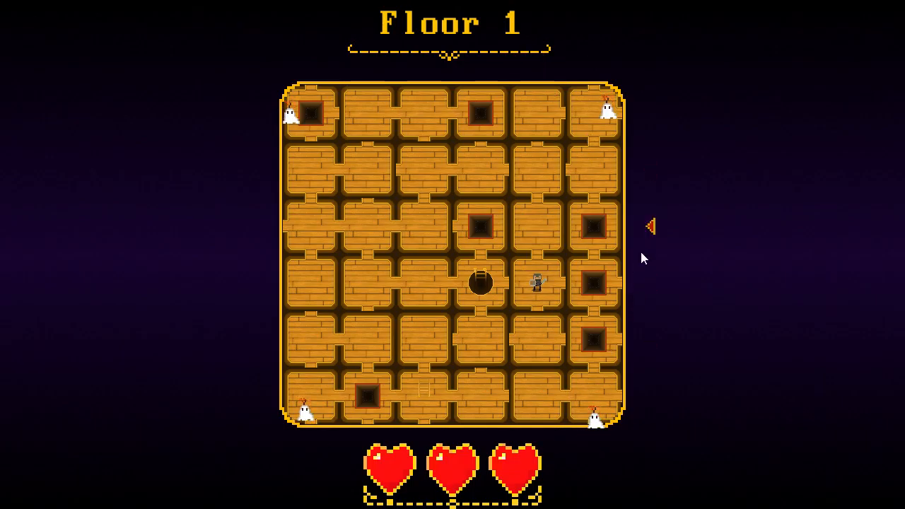
{"action": "mouse_move", "coordinate": [583, 446]}
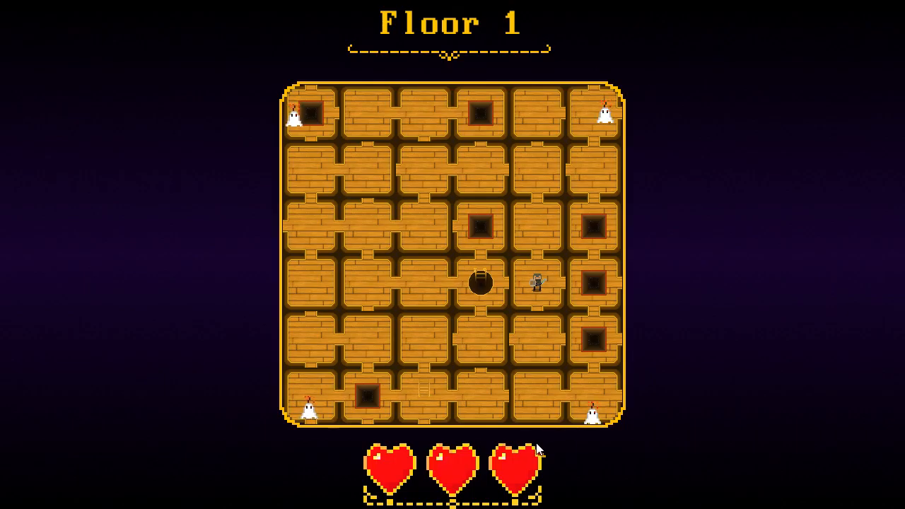
{"action": "key", "text": "up"}
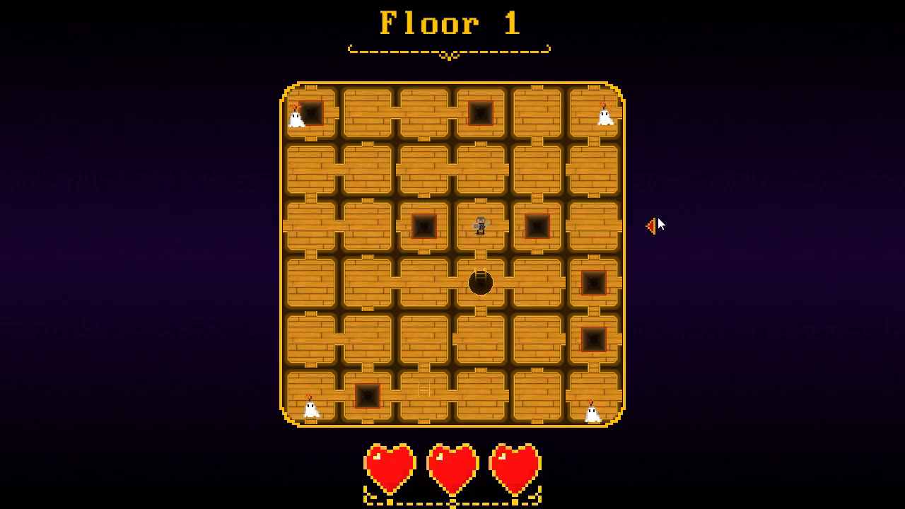
{"action": "mouse_move", "coordinate": [436, 236]}
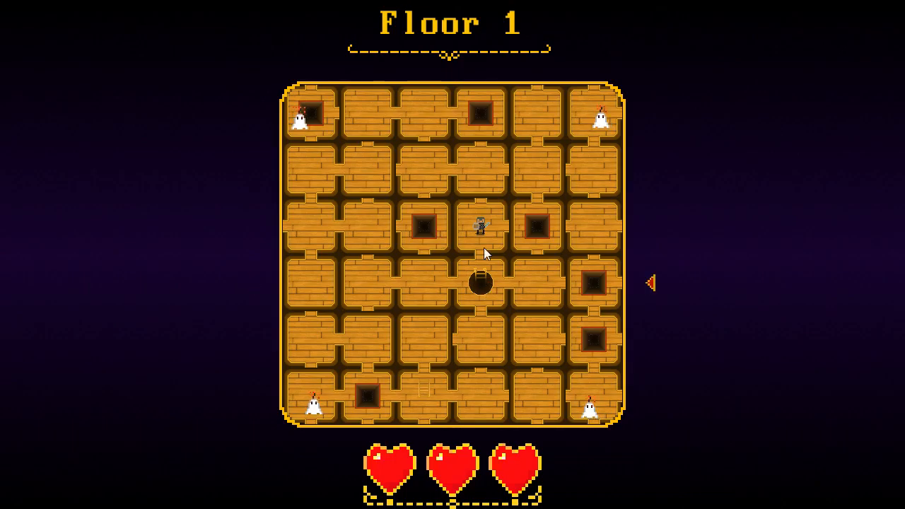
{"action": "mouse_move", "coordinate": [255, 245]}
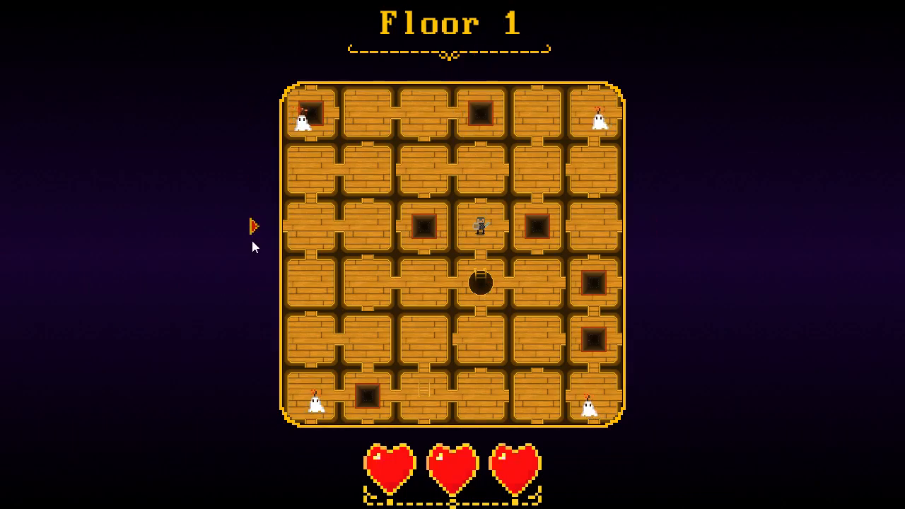
{"action": "mouse_move", "coordinate": [262, 280]}
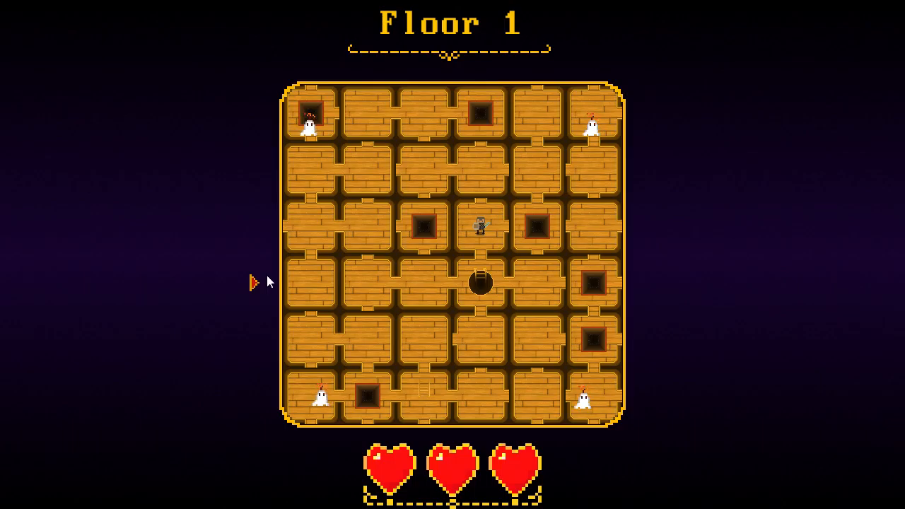
{"action": "mouse_move", "coordinate": [484, 44]}
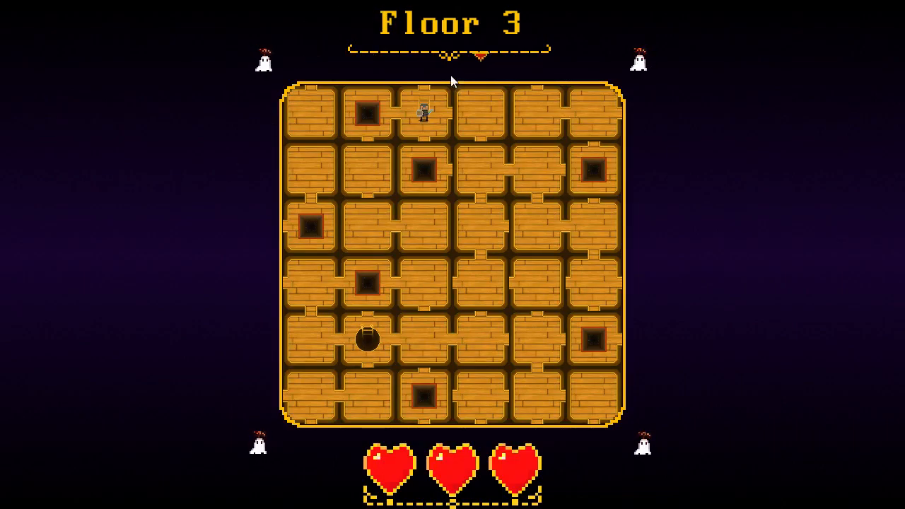
{"action": "mouse_move", "coordinate": [431, 70]}
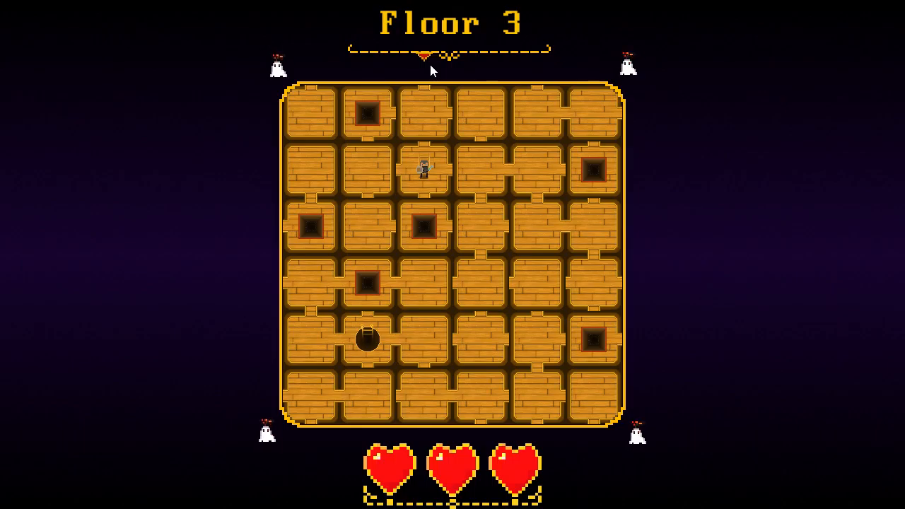
- Guide the hero down through each floor's ladder hole to Floor 4
{"action": "key", "text": "Down"}
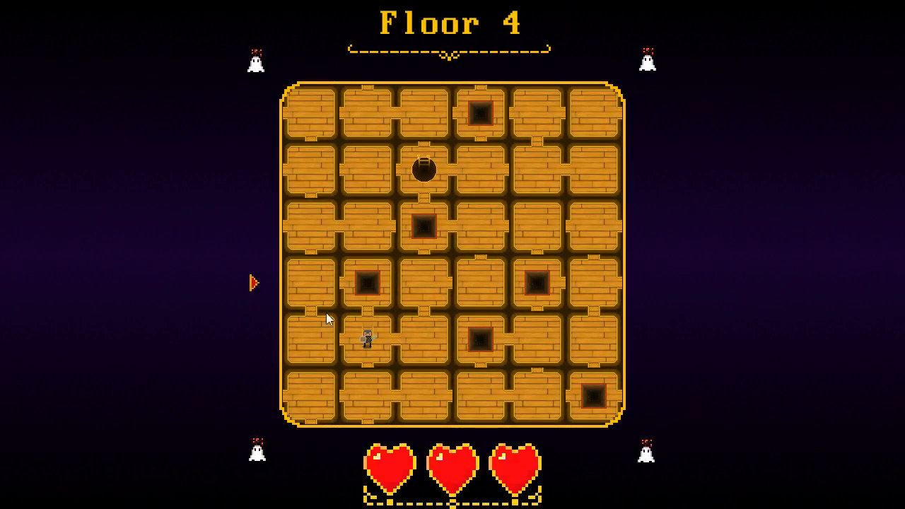
{"action": "mouse_move", "coordinate": [375, 456]}
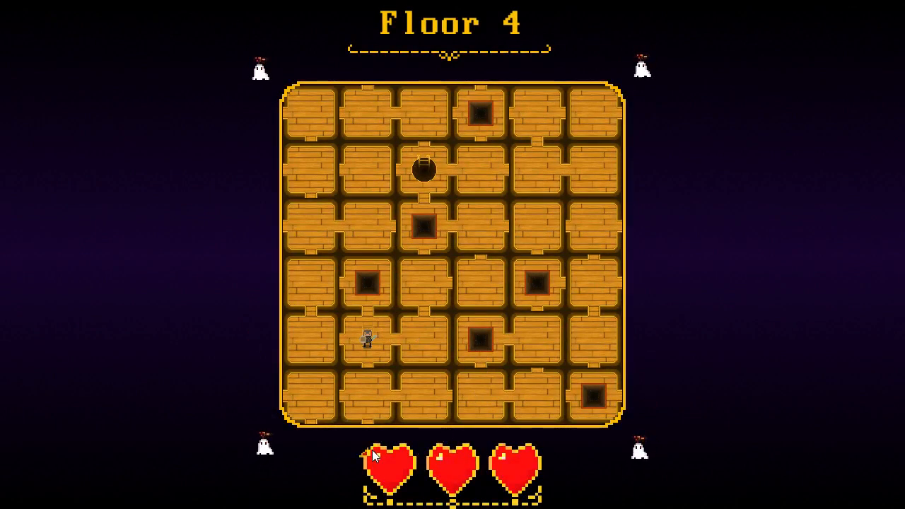
- Steer the hero through Floor 4's rooms and down to Floor 5
{"action": "key", "text": "Up"}
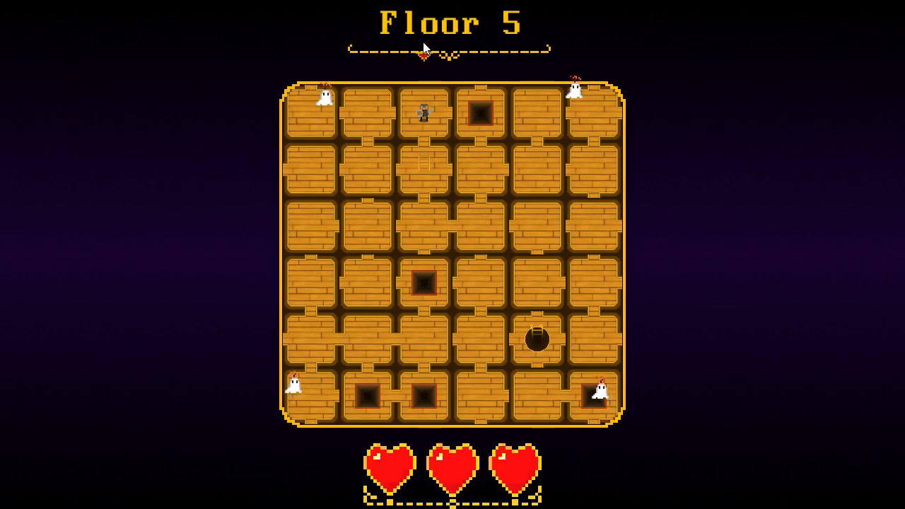
- Move through Floor 5's rooms, losing one heart to the ghosts
{"action": "key", "text": "down"}
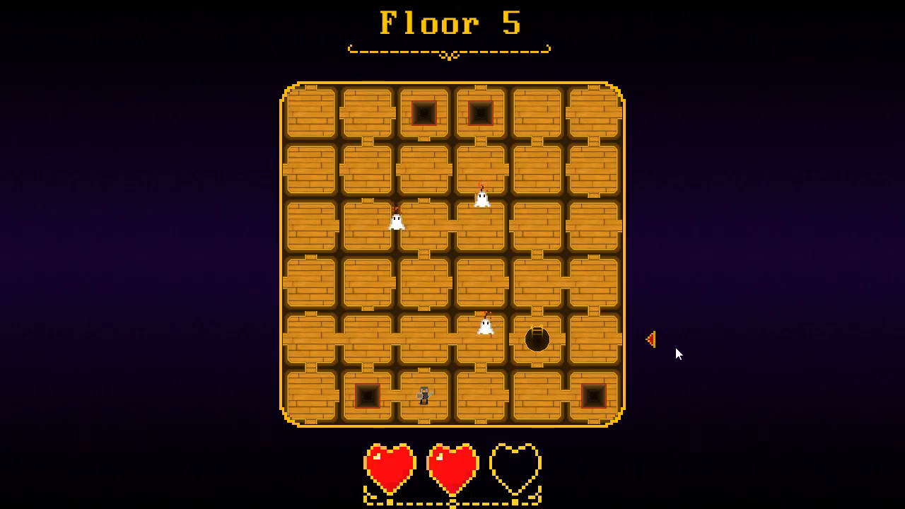
{"action": "mouse_move", "coordinate": [248, 406]}
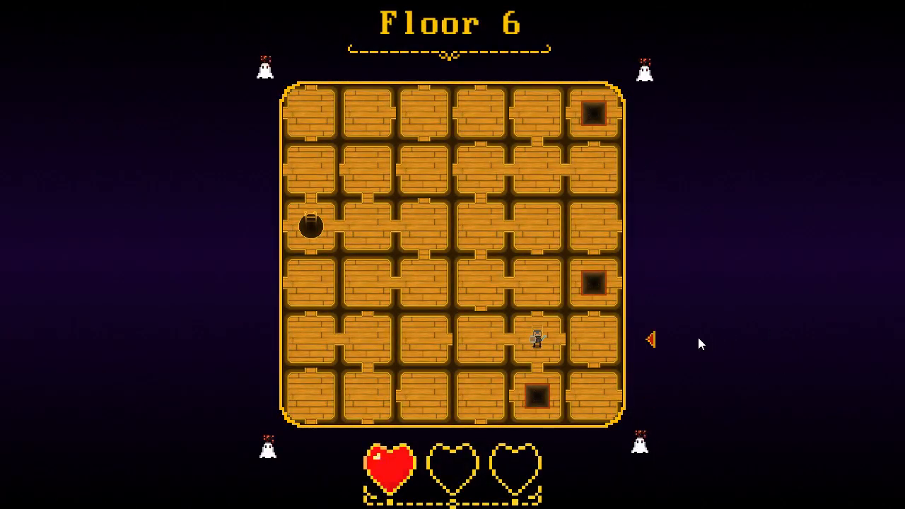
- Move left twice on Floor 6 and right twice on Floor 7 to reach Floor 8
{"action": "key", "text": "Left"}
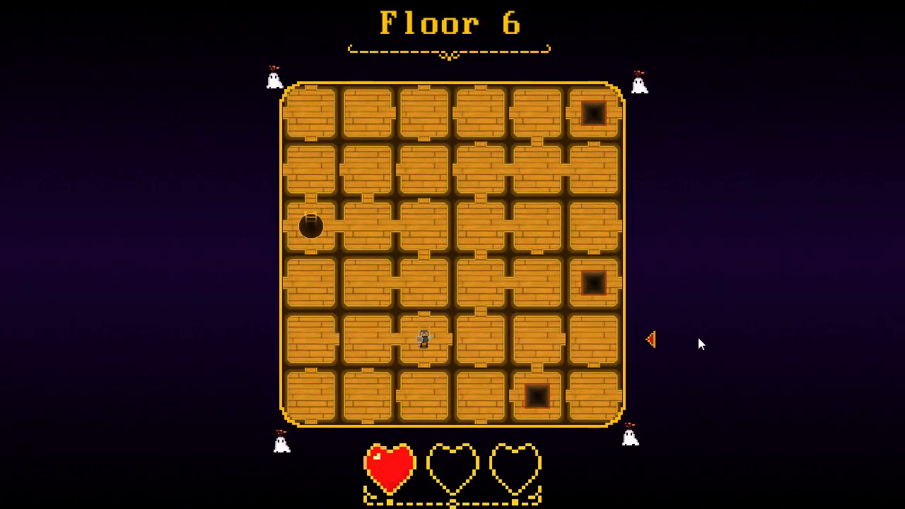
{"action": "key", "text": "Left"}
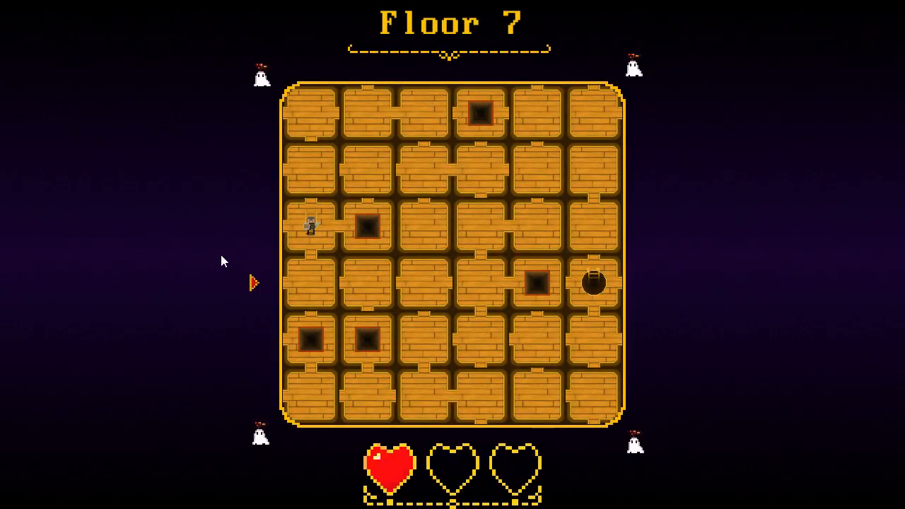
{"action": "key", "text": "Right"}
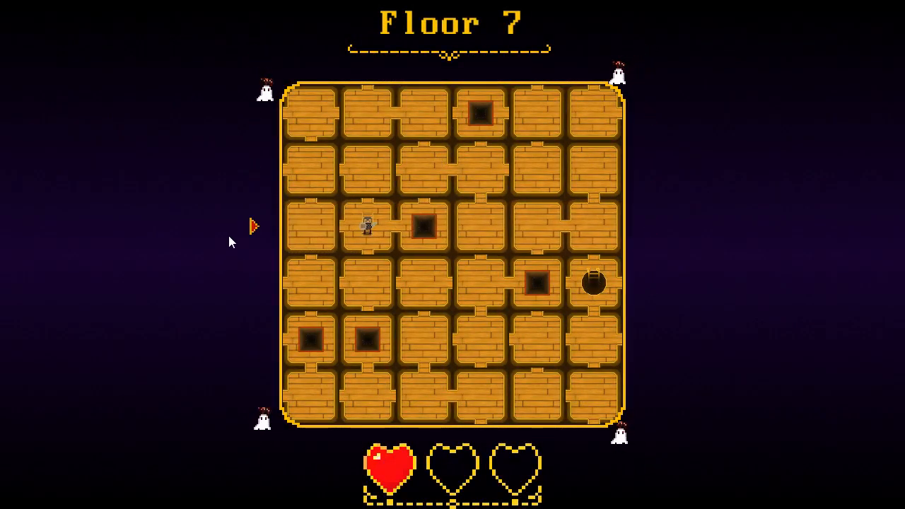
{"action": "key", "text": "Right"}
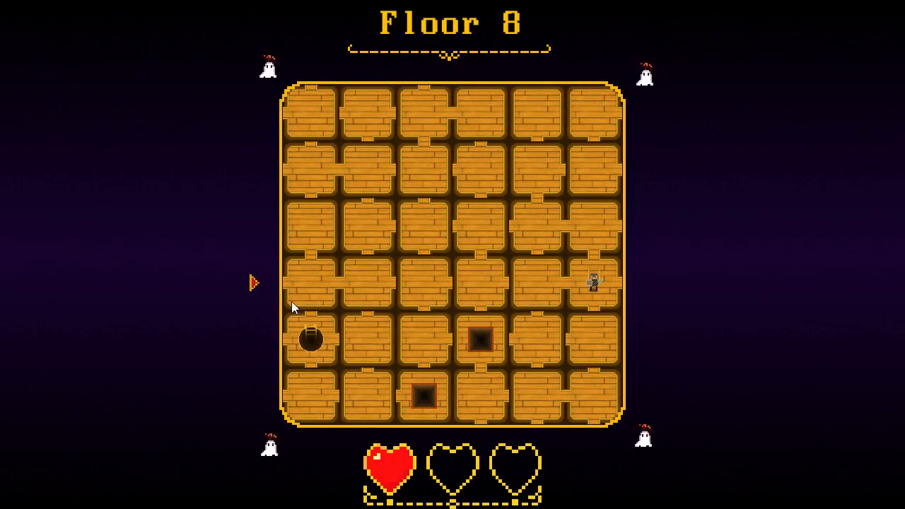
- Cross Floors 8 and 9 to Floor 10, ending at 'You perished' with best score 10
{"action": "key", "text": "Left"}
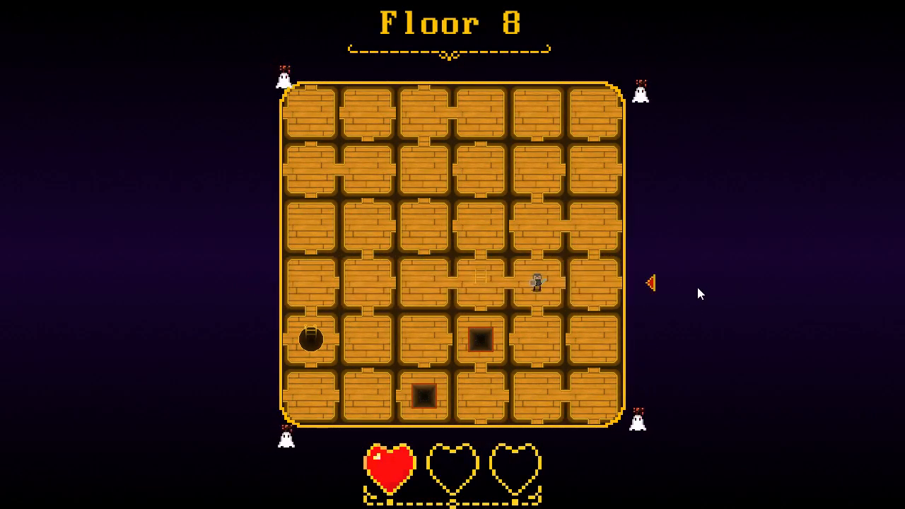
{"action": "key", "text": "Left"}
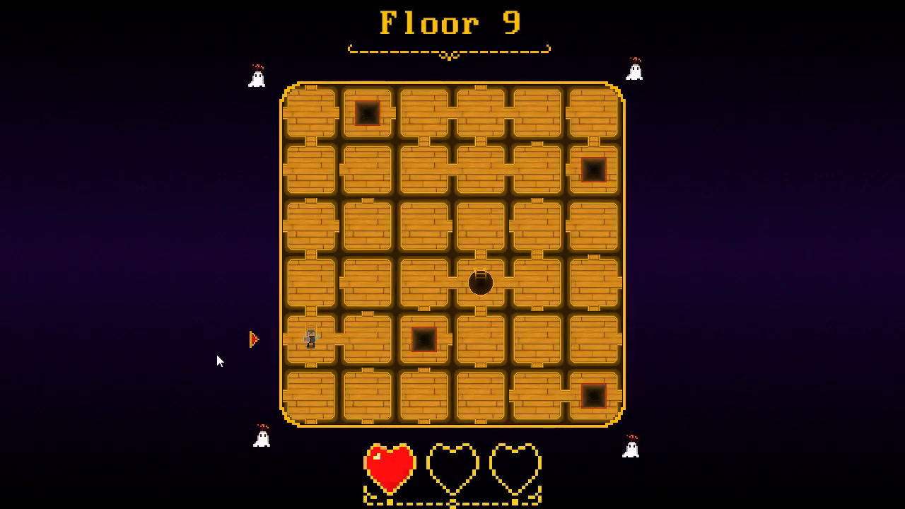
{"action": "key", "text": "Right"}
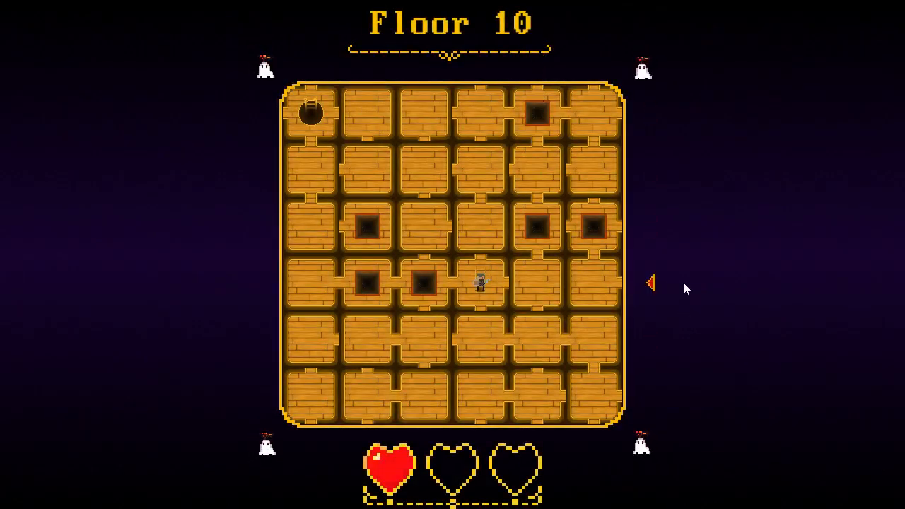
{"action": "key", "text": "Left"}
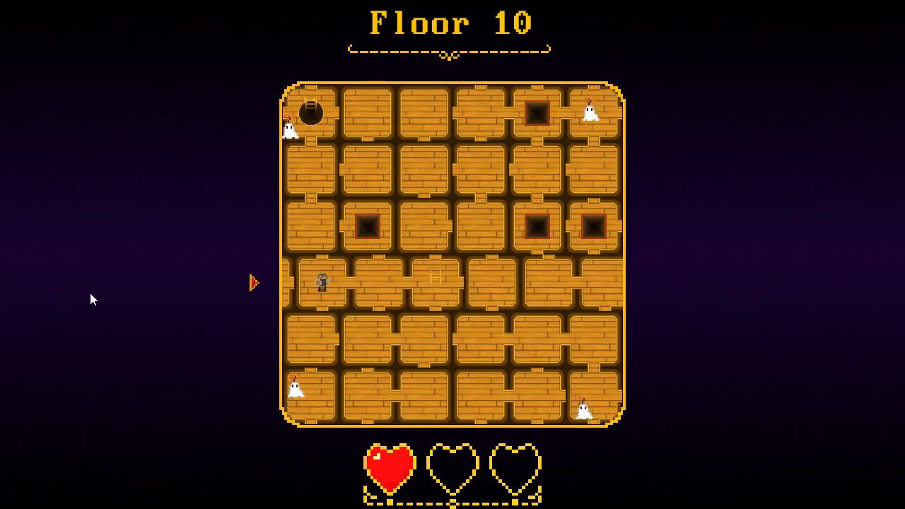
{"action": "key", "text": "Right"}
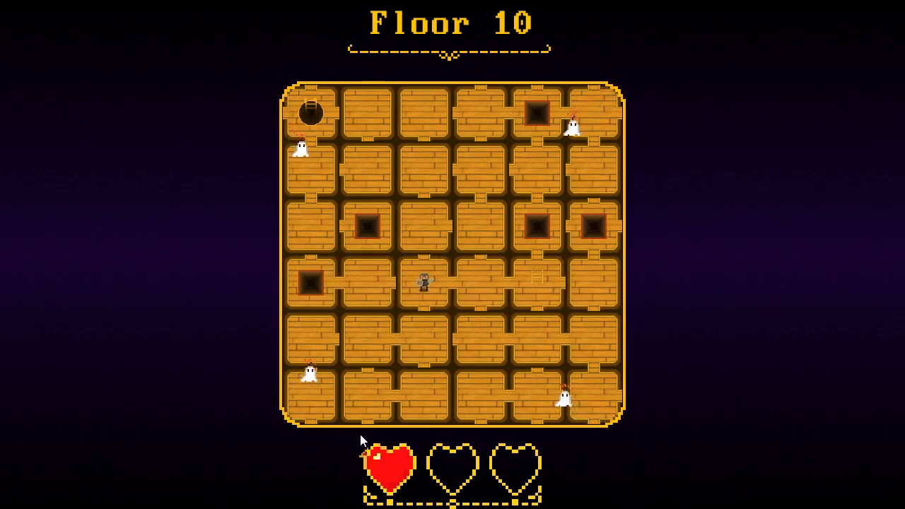
{"action": "key", "text": "up"}
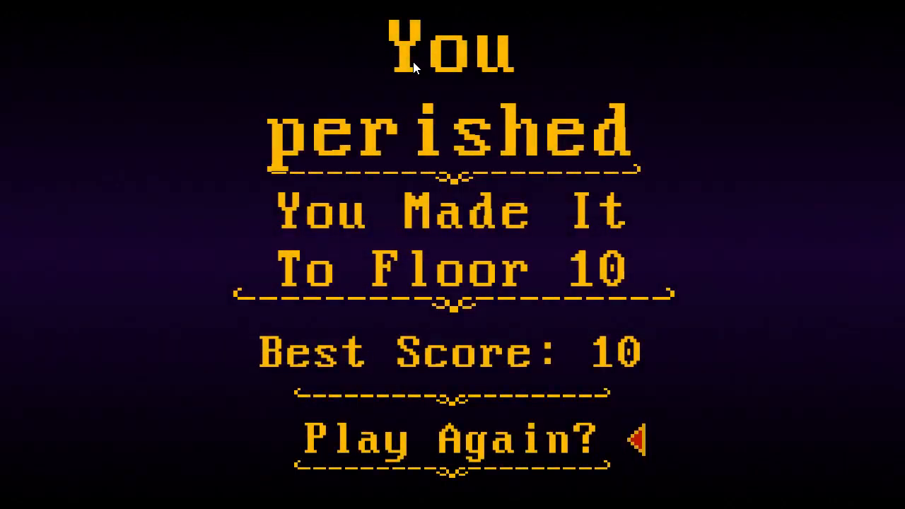
{"action": "mouse_move", "coordinate": [629, 446]}
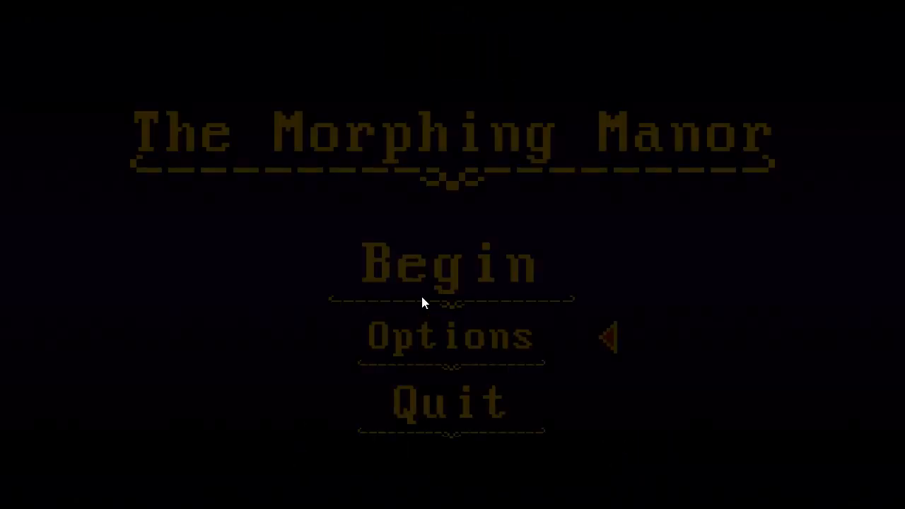
- Start a fresh Morphing Manor run on Floor 1 from the title menu
{"action": "left_click", "coordinate": [449, 265]}
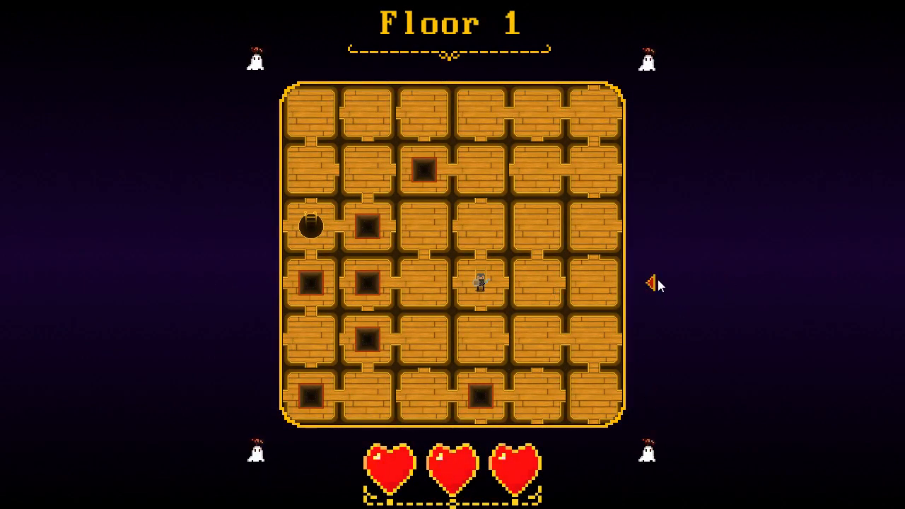
- Move the hero through Floors 1–3 and reach Floor 4 with one heart left
{"action": "key", "text": "left"}
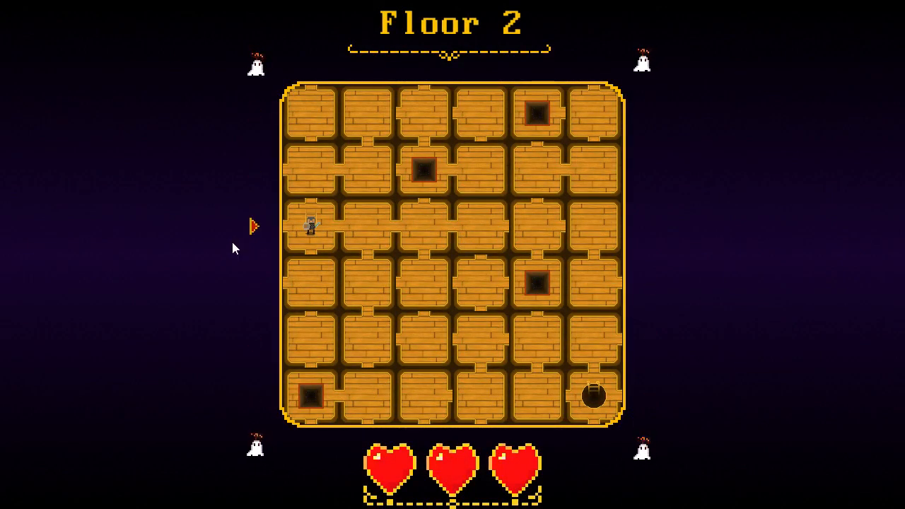
{"action": "key", "text": "Right"}
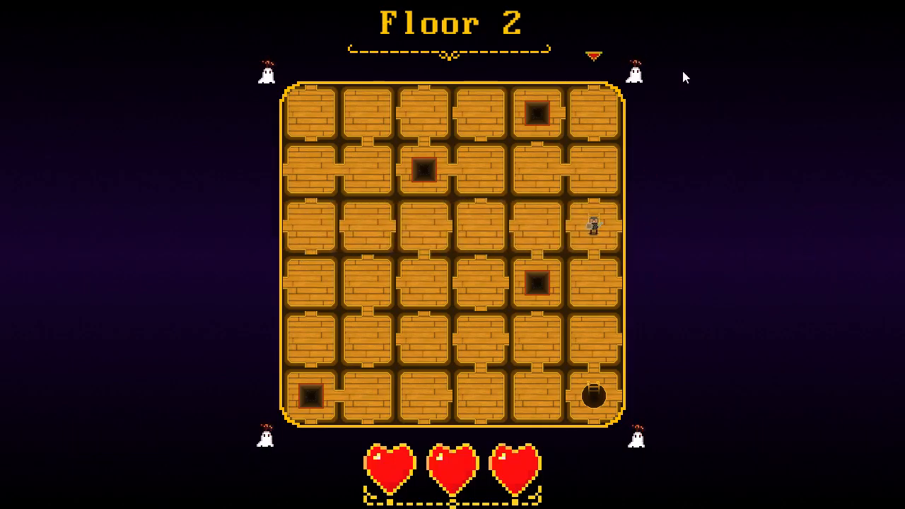
{"action": "mouse_move", "coordinate": [537, 48]}
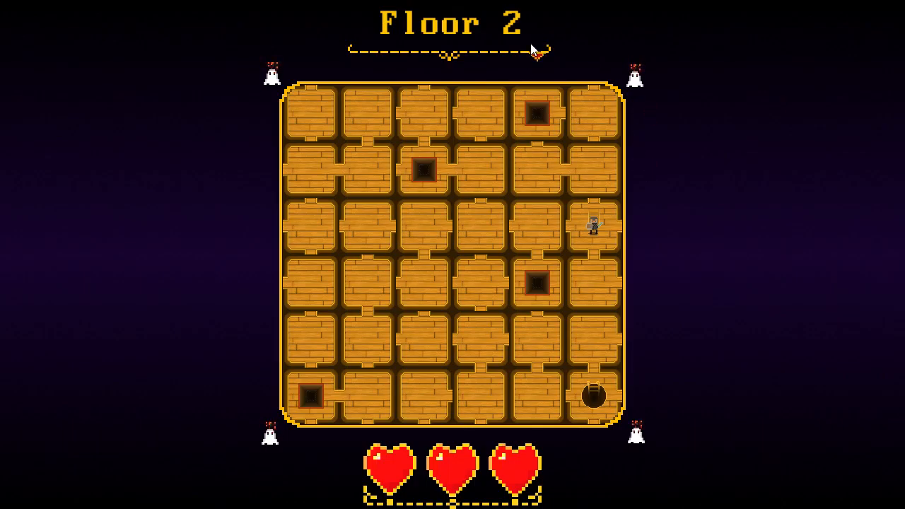
{"action": "key", "text": "Left"}
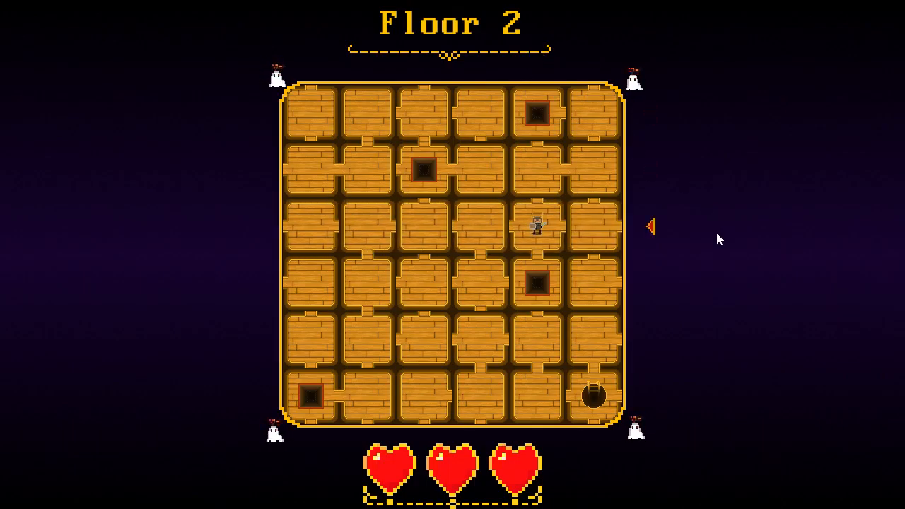
{"action": "key", "text": "Left"}
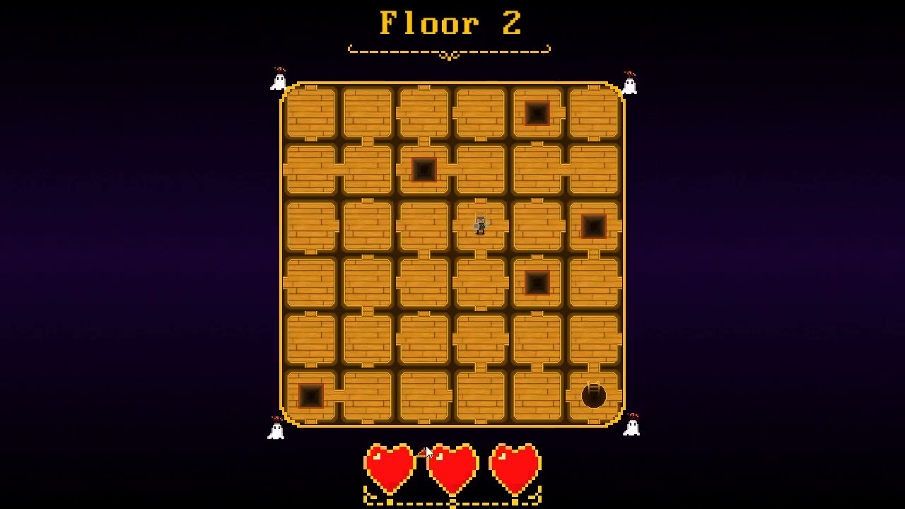
{"action": "key", "text": "Down"}
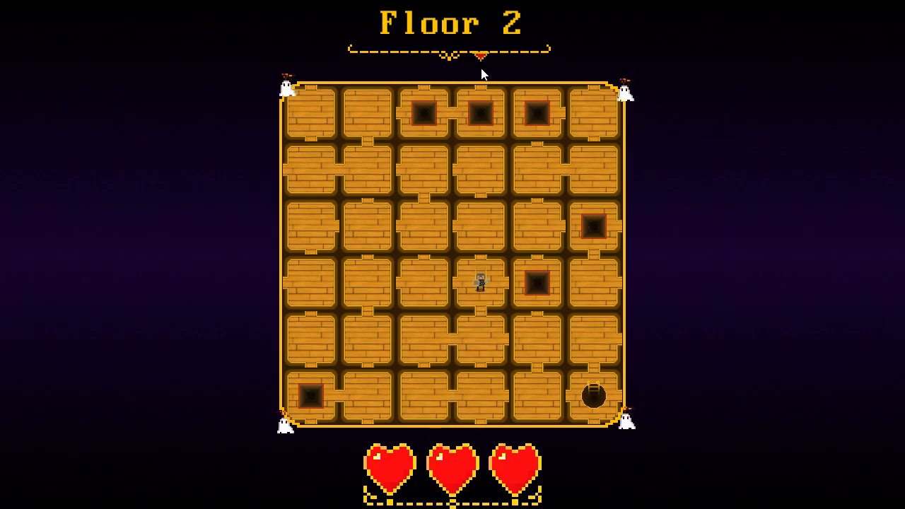
{"action": "key", "text": "Down"}
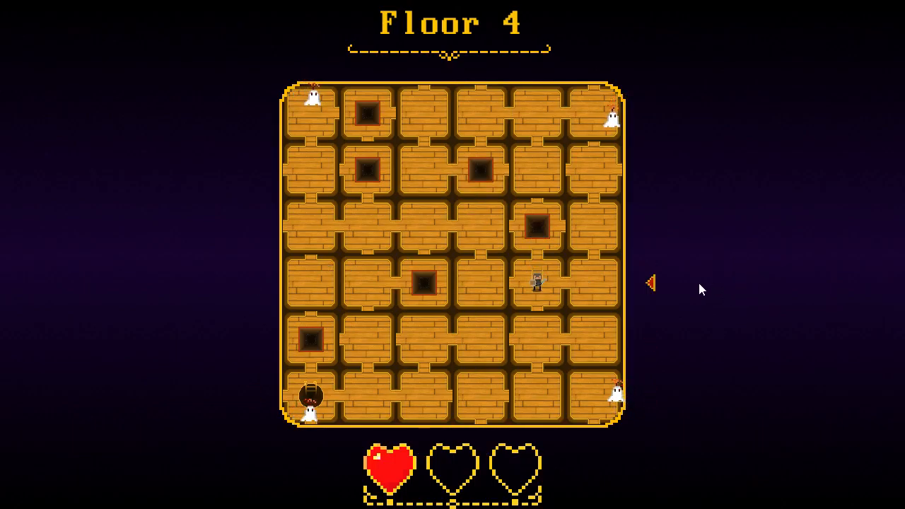
- Explore Floor 4 until the run ends, then restart on Floor 1 with full hearts
{"action": "key", "text": "Left"}
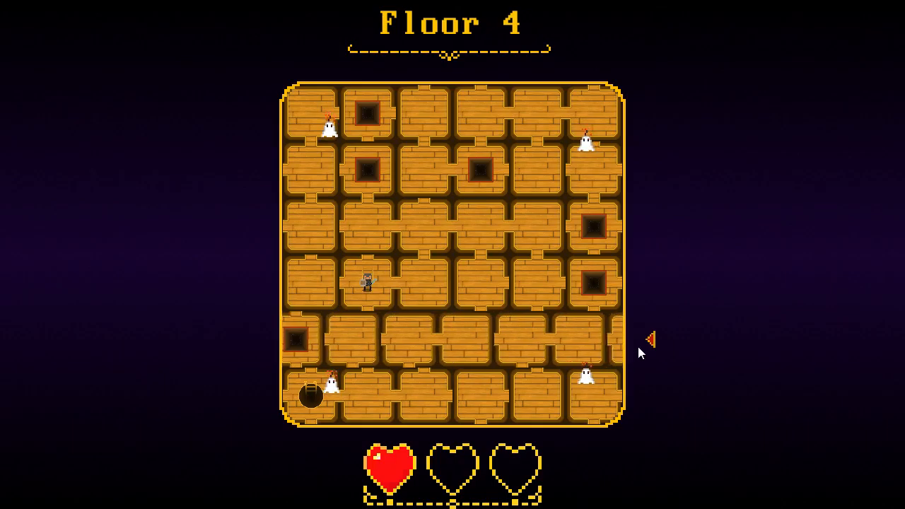
{"action": "key", "text": "Right"}
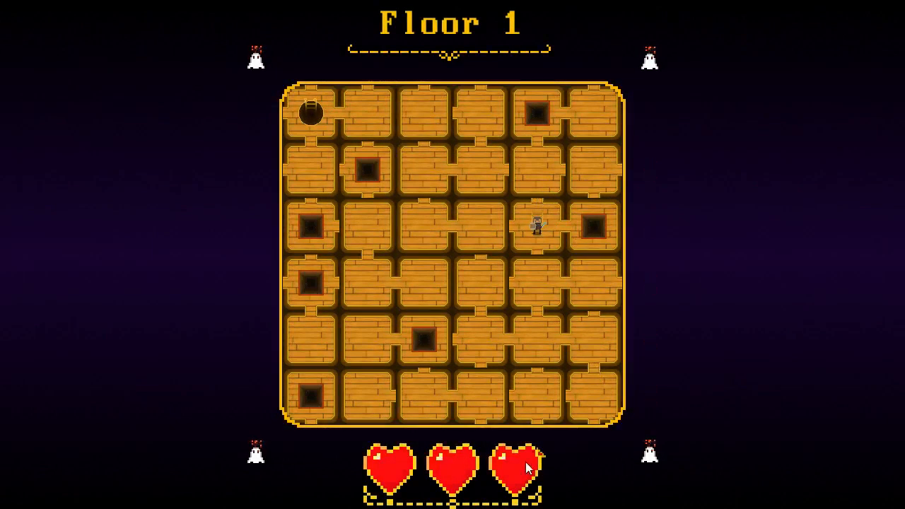
- Shift rooms past the ghosts on Floor 2 to the ladder, reaching Floor 3
{"action": "key", "text": "up"}
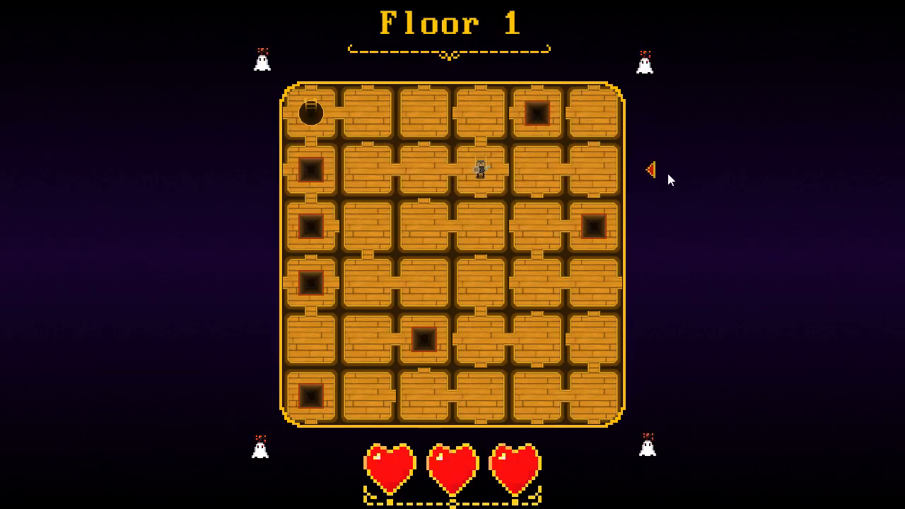
{"action": "key", "text": "Left"}
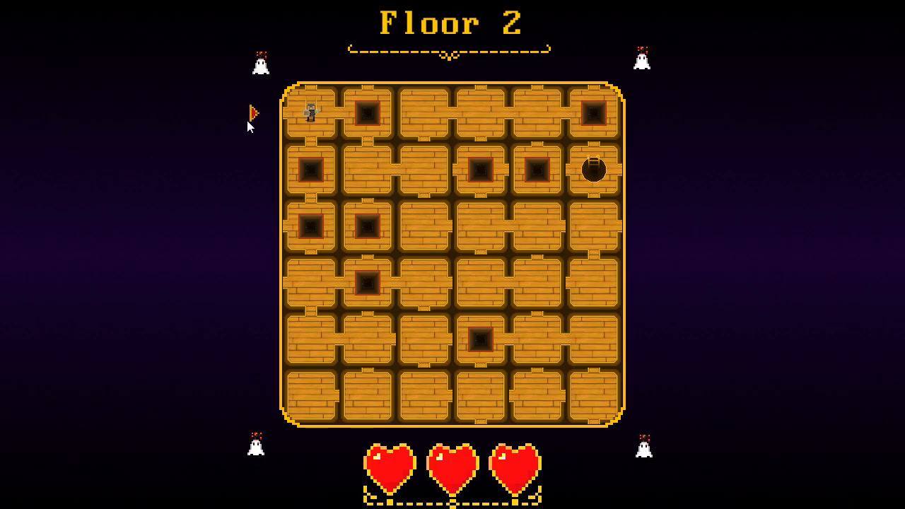
{"action": "key", "text": "Right"}
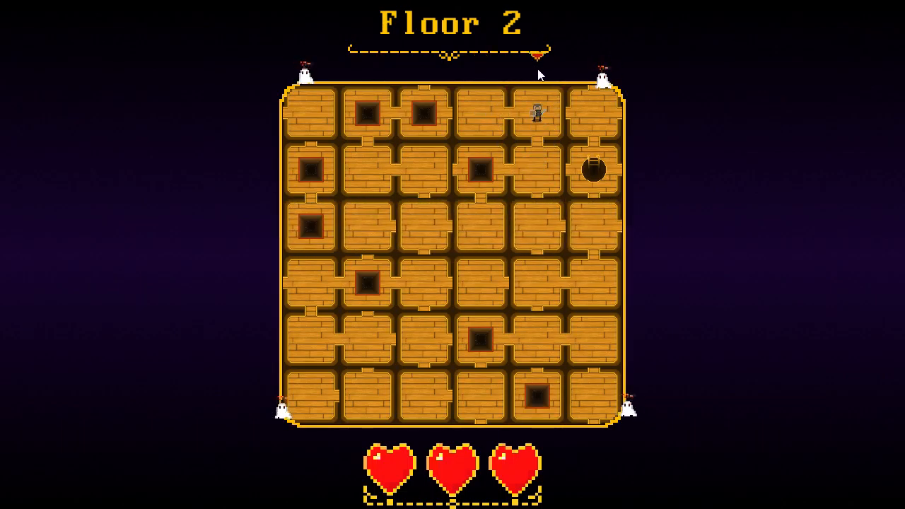
{"action": "key", "text": "Down"}
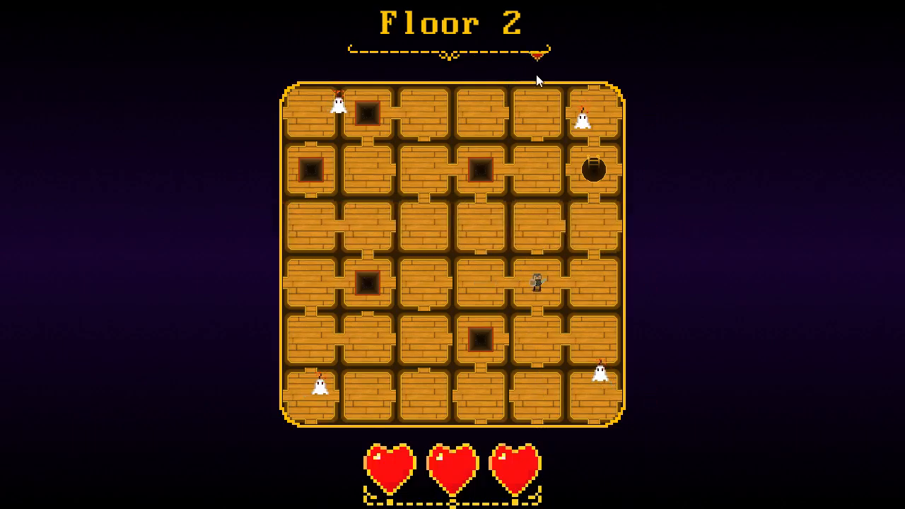
{"action": "key", "text": "Down"}
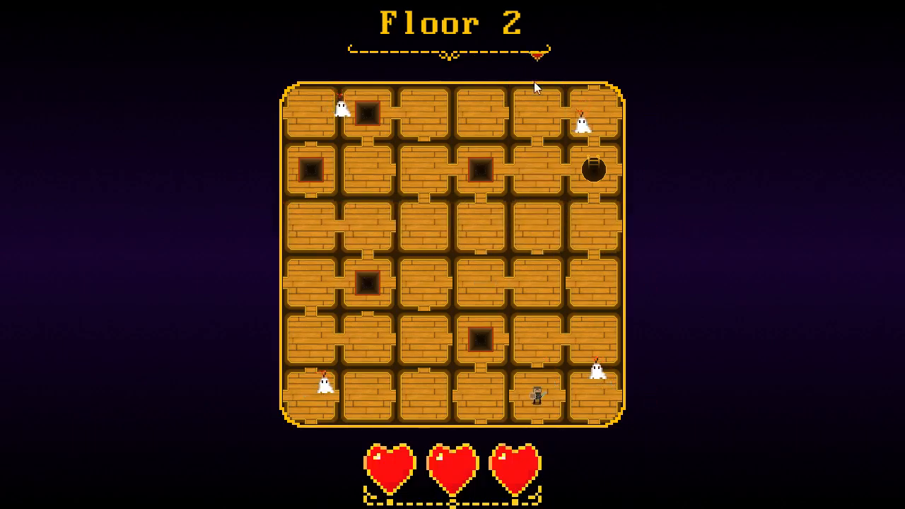
{"action": "key", "text": "up"}
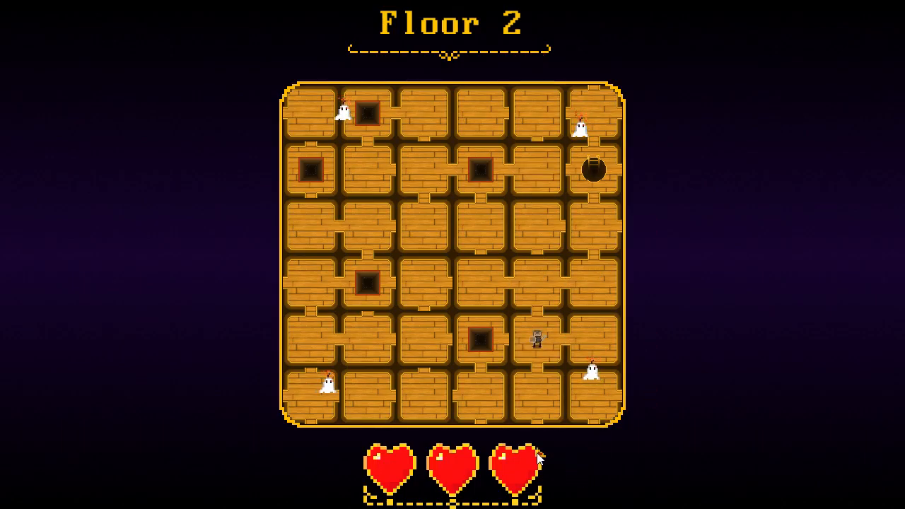
{"action": "key", "text": "Down"}
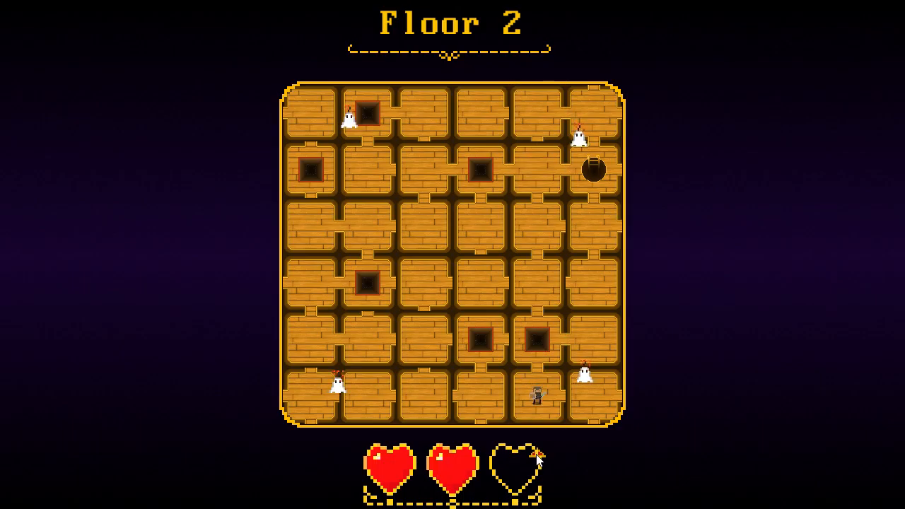
{"action": "key", "text": "up"}
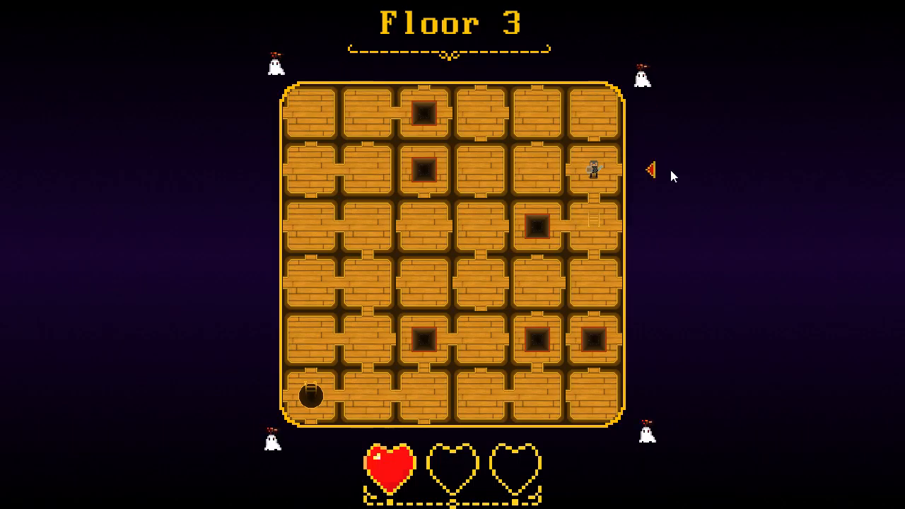
- Guide the hero down the left side of Floor 3 to the ladder to Floor 4
{"action": "key", "text": "Left"}
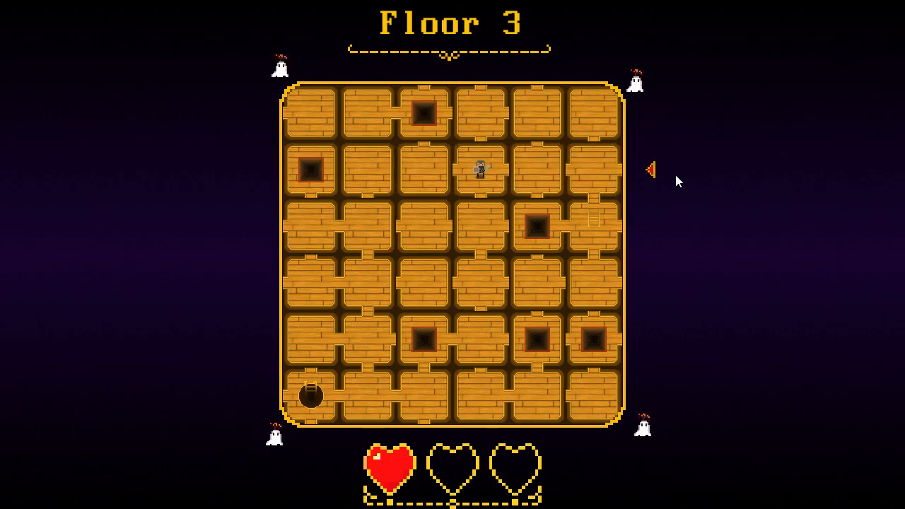
{"action": "key", "text": "Left"}
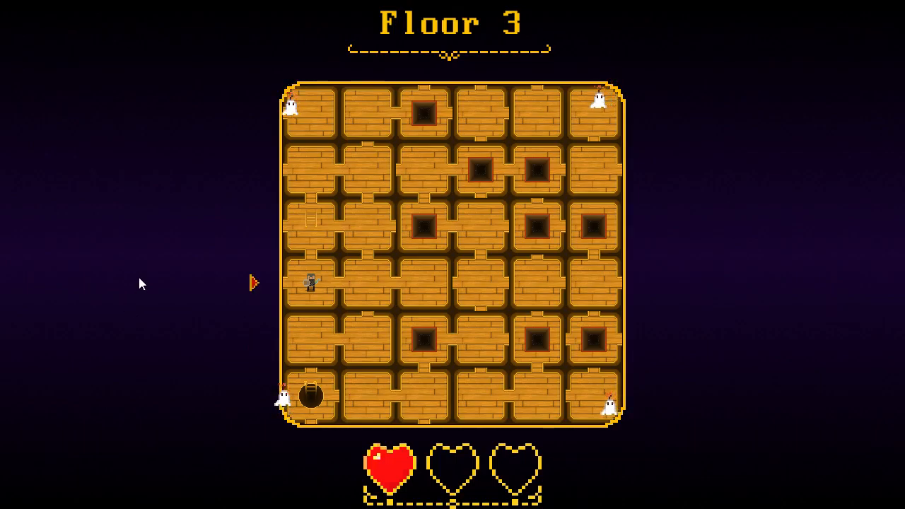
{"action": "mouse_move", "coordinate": [344, 464]}
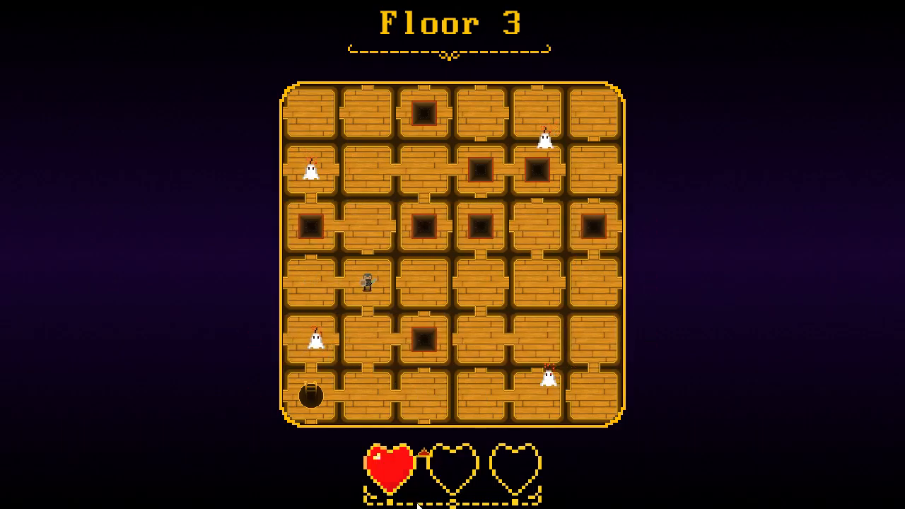
{"action": "key", "text": "Down"}
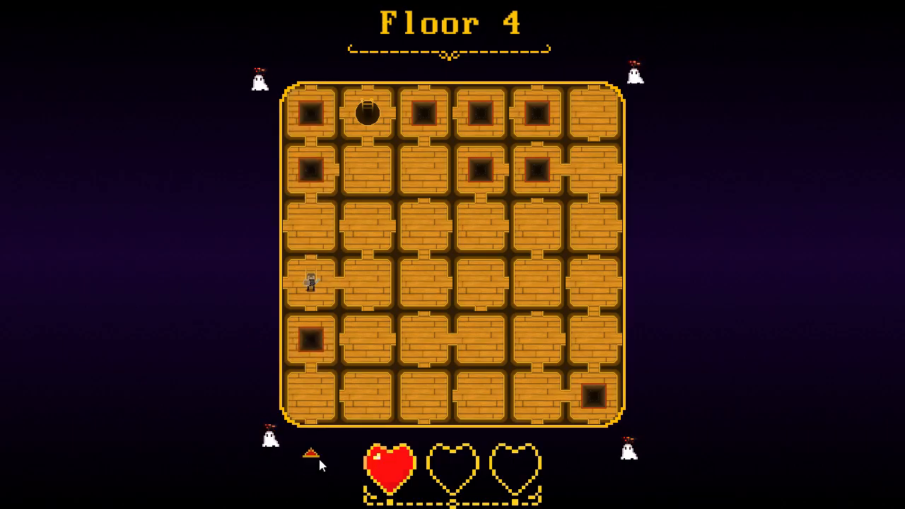
- Descend from Floor 4 through Floor 7 on the last heart
{"action": "key", "text": "up"}
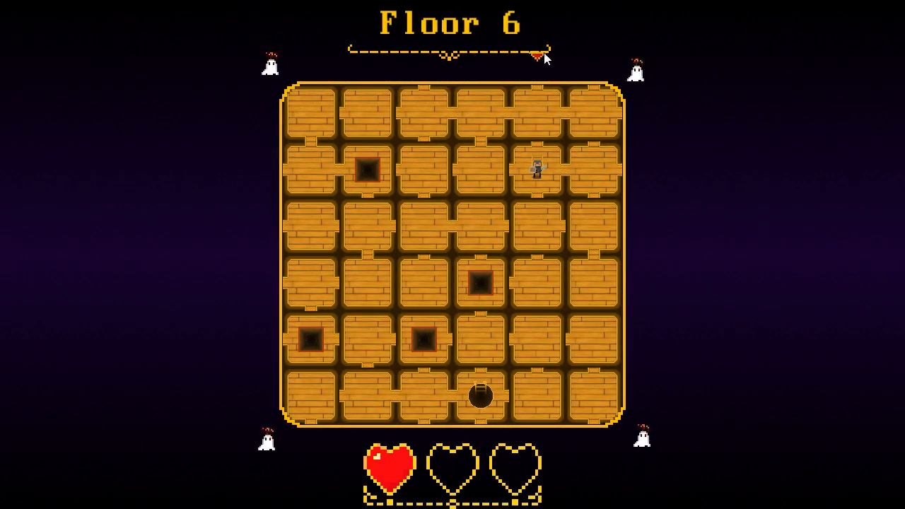
{"action": "key", "text": "Down"}
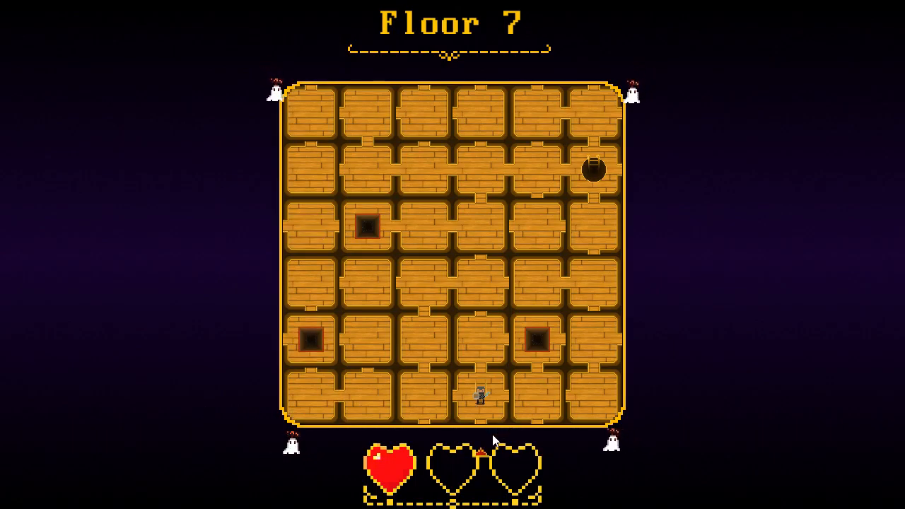
{"action": "key", "text": "up"}
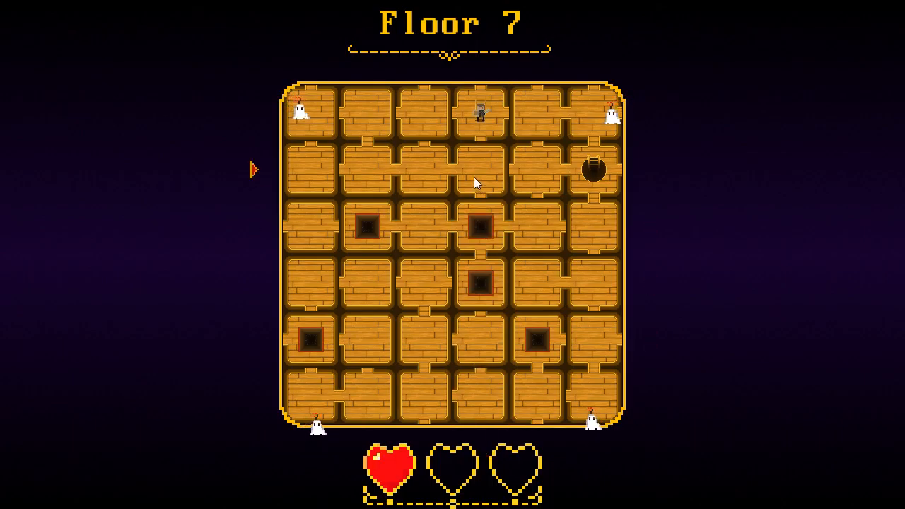
{"action": "key", "text": "Down"}
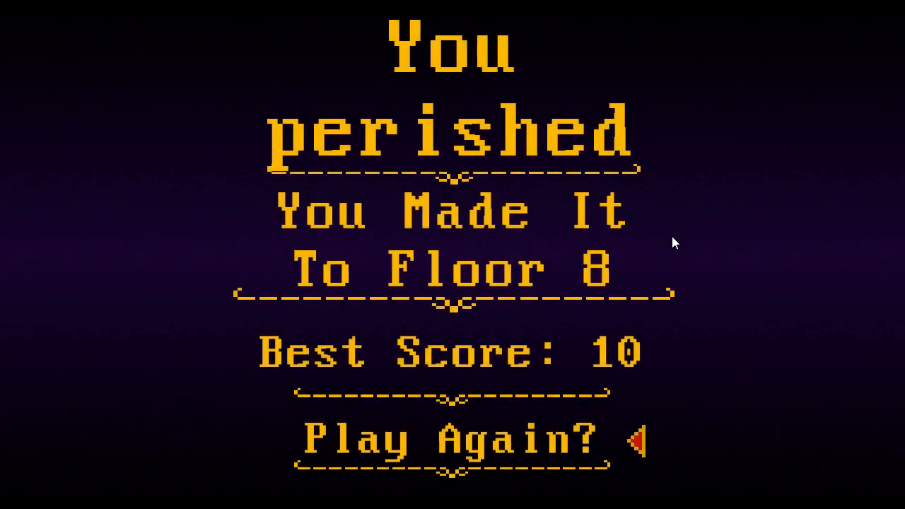
{"action": "mouse_move", "coordinate": [634, 452]}
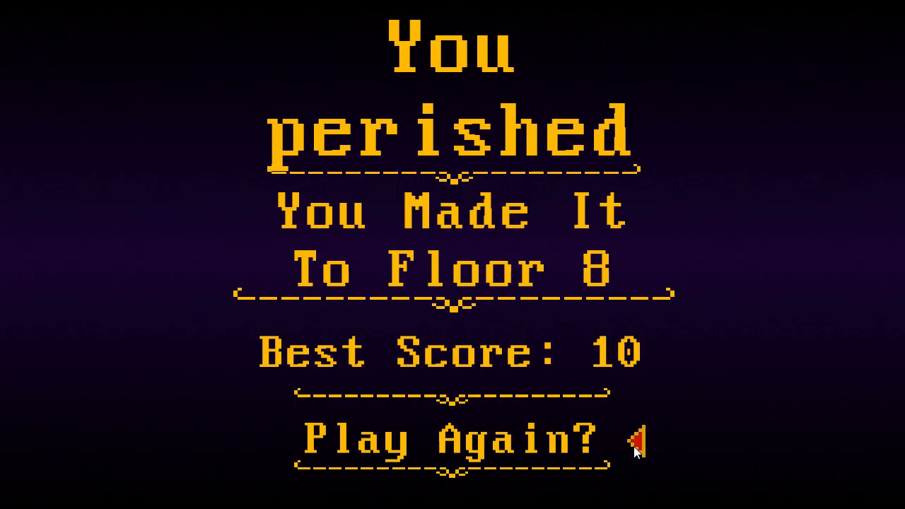
- Leave the Floor 8 'You perished' screen for The Morphing Manor entry page
{"action": "key", "text": "alt+tab"}
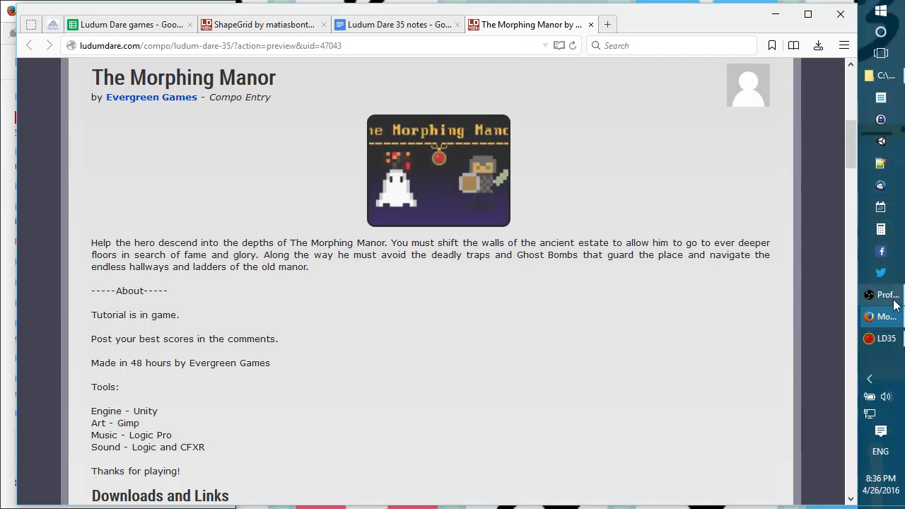
{"action": "mouse_move", "coordinate": [886, 295]}
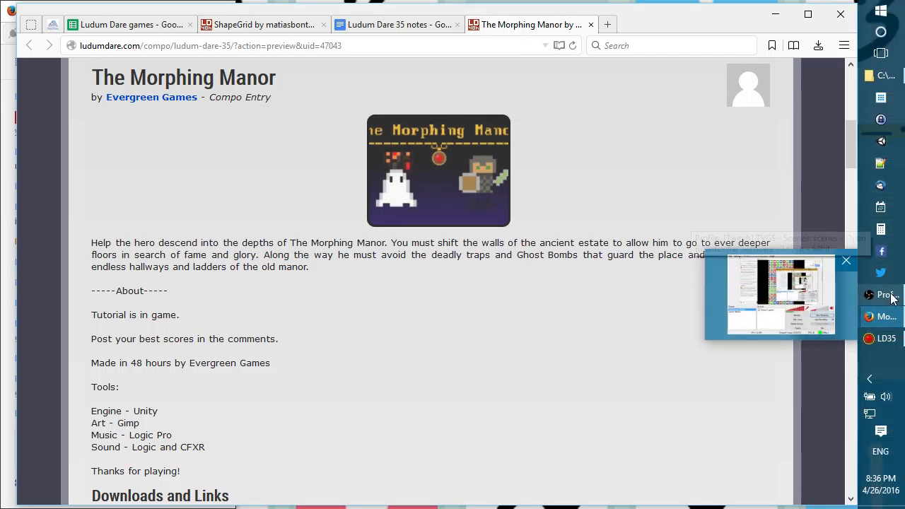
{"action": "mouse_move", "coordinate": [883, 316]}
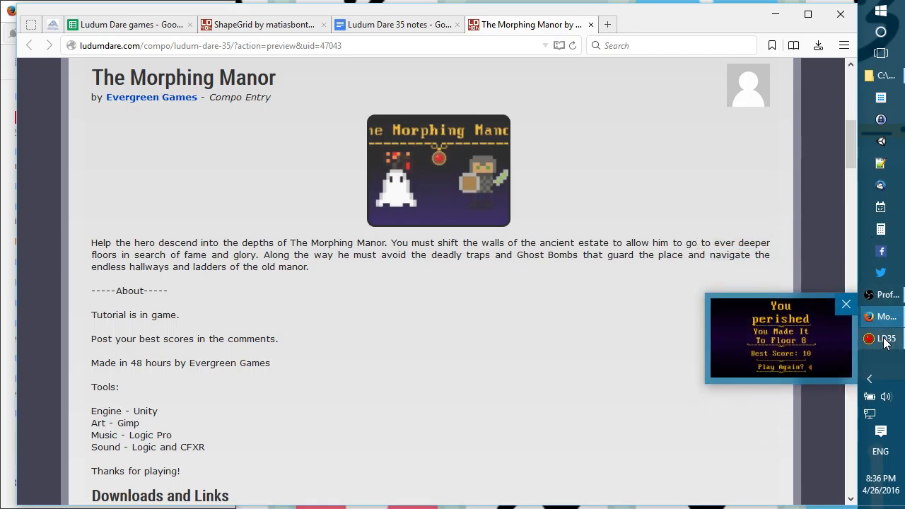
- Close the game window and scroll the entry page to the Rate this Entry stars
{"action": "right_click", "coordinate": [885, 338]}
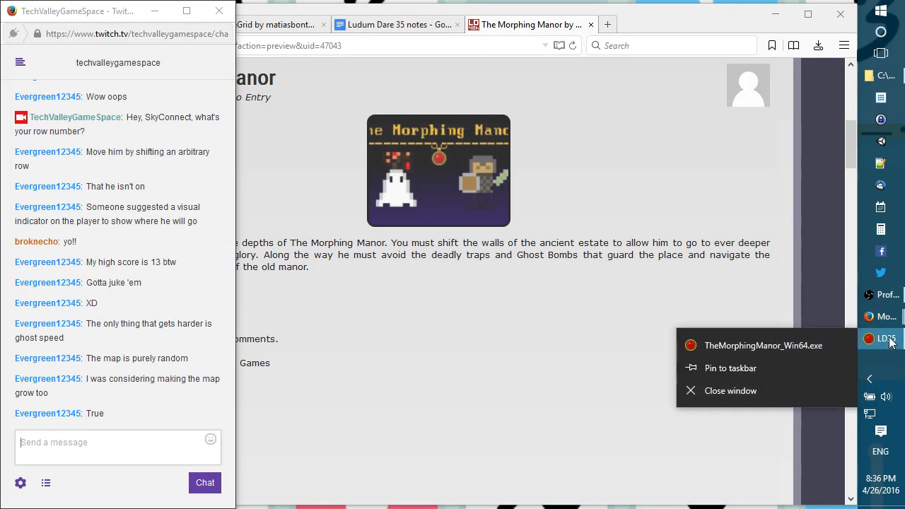
{"action": "left_click", "coordinate": [776, 395]}
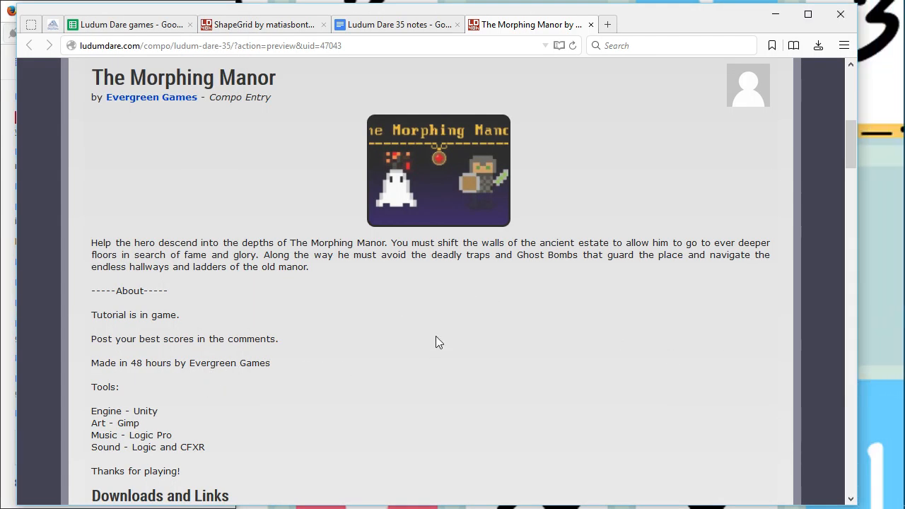
{"action": "scroll", "scroll_direction": "down", "scroll_amount": 3}
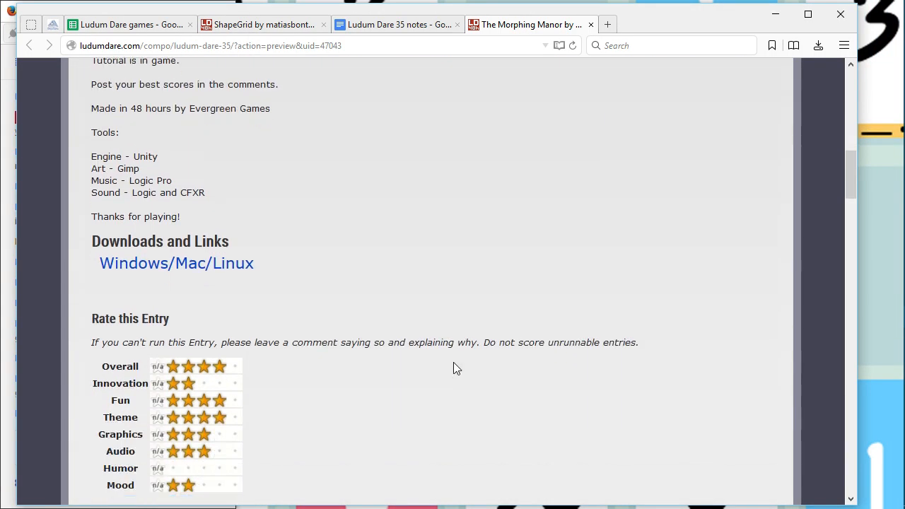
{"action": "scroll", "scroll_direction": "down", "scroll_amount": 3}
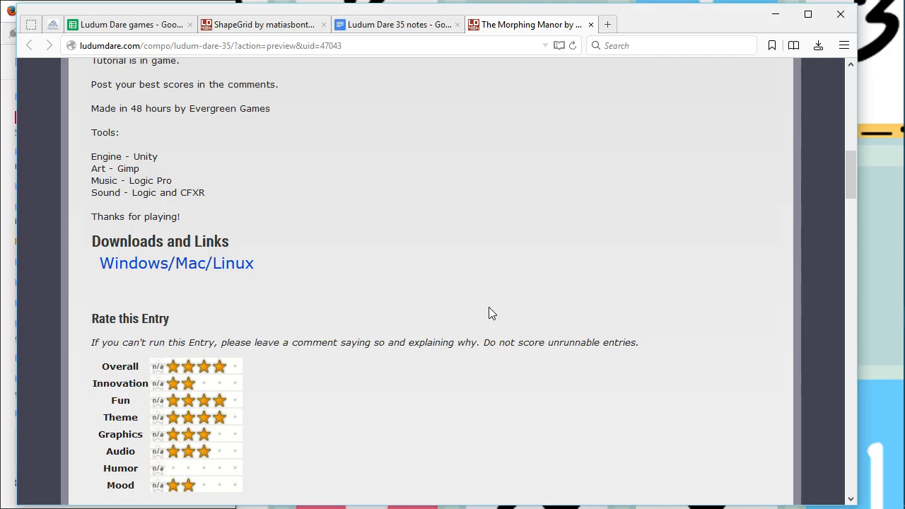
- Switch to the Ludum Dare 35 notes doc and scroll to its top
{"action": "left_click", "coordinate": [397, 24]}
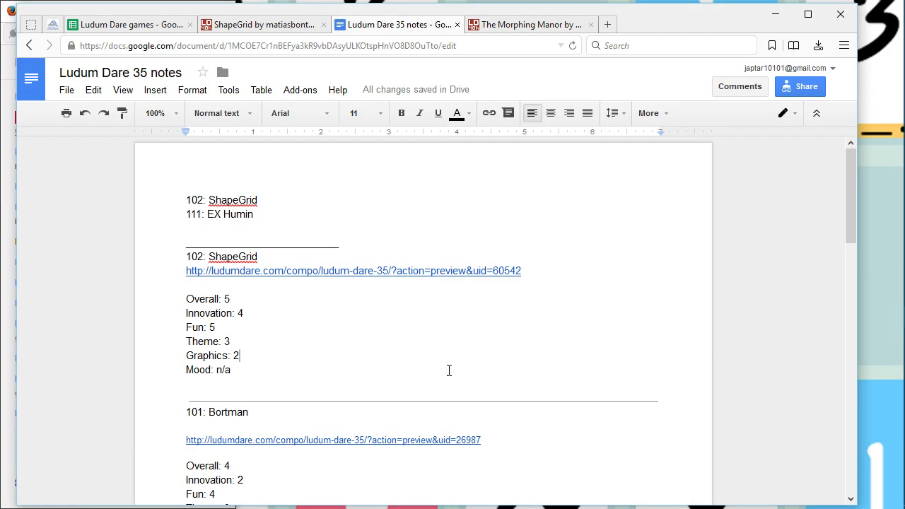
{"action": "mouse_move", "coordinate": [151, 44]}
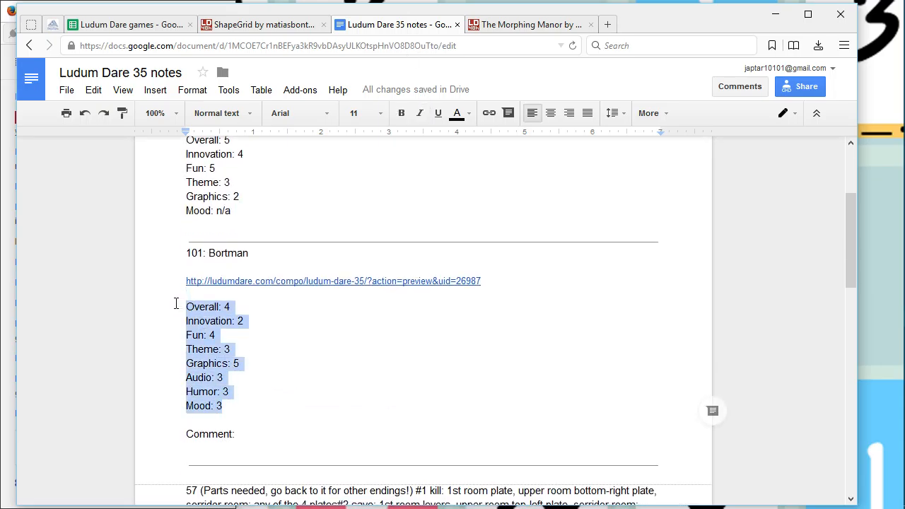
{"action": "mouse_move", "coordinate": [537, 232]}
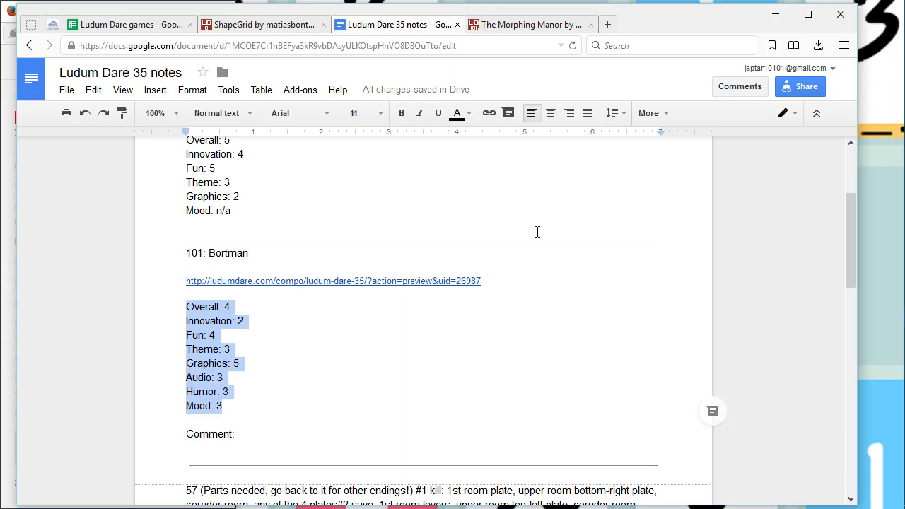
{"action": "mouse_move", "coordinate": [445, 194]}
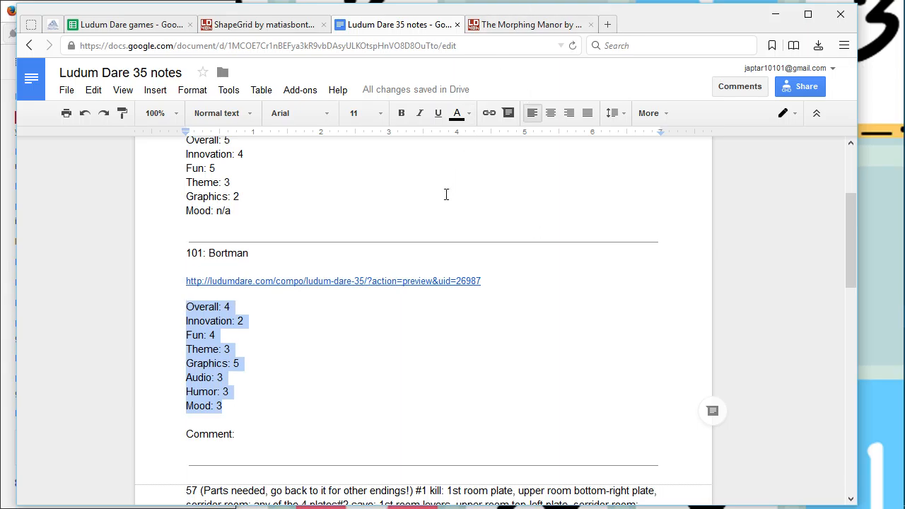
{"action": "scroll", "scroll_direction": "up", "scroll_amount": 3}
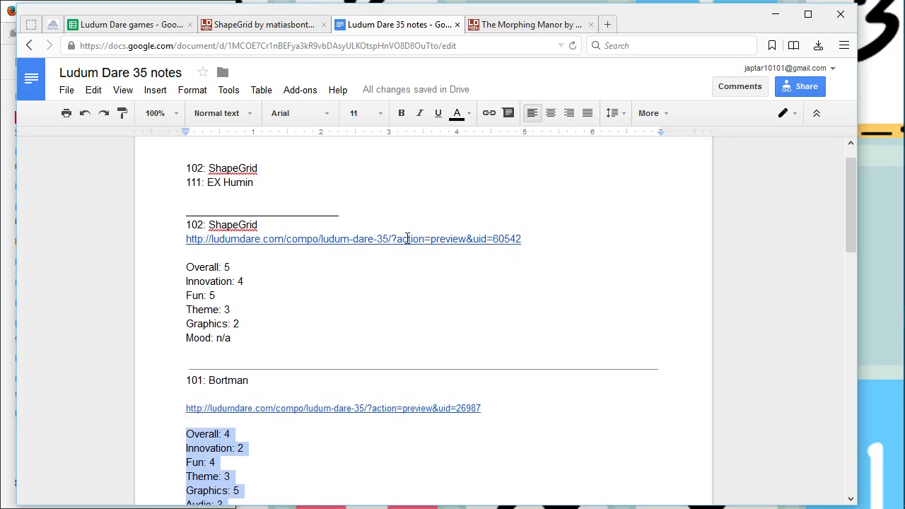
{"action": "scroll", "scroll_direction": "down", "scroll_amount": 3}
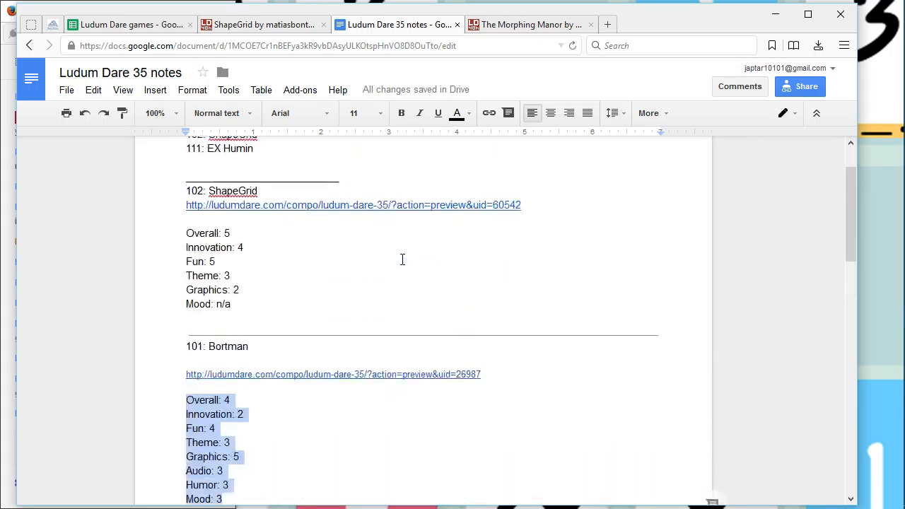
{"action": "scroll", "scroll_direction": "up", "scroll_amount": 3}
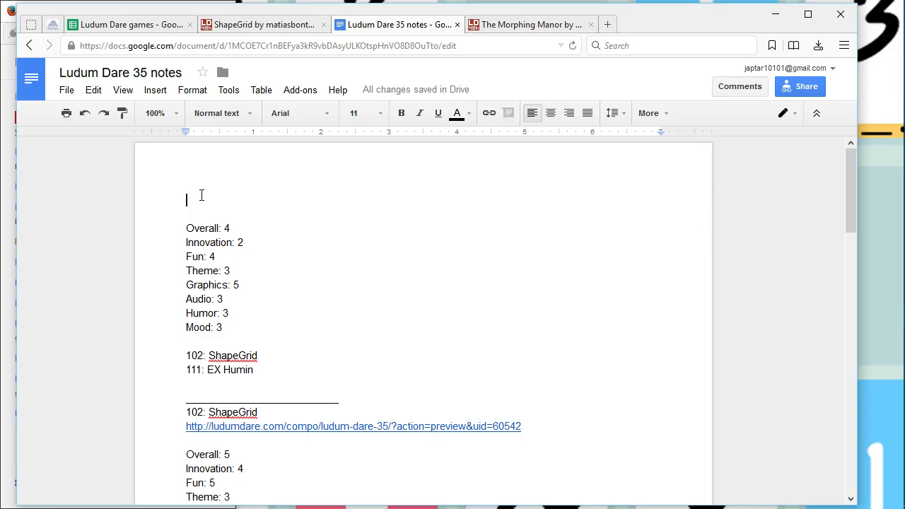
- Add the heading '139: The Morphing Manor' and place the cursor after the Overall score
{"action": "type", "text": "The"}
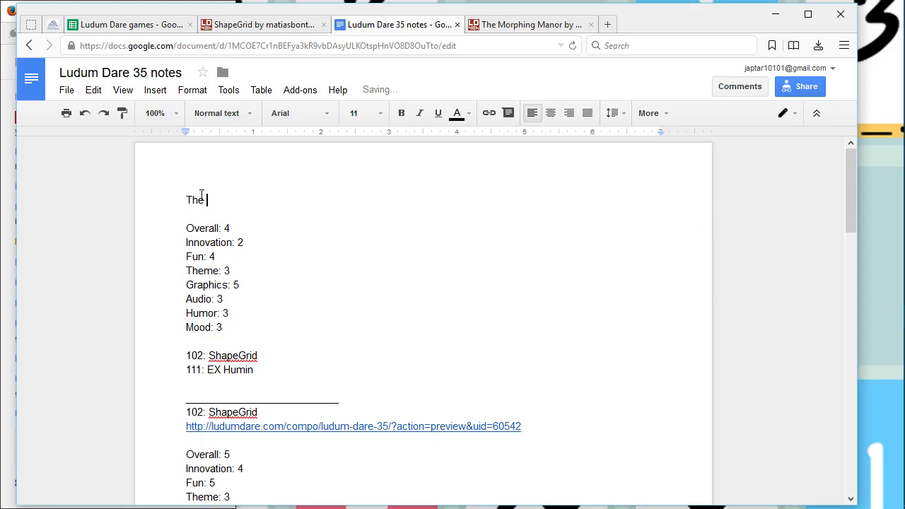
{"action": "type", "text": "Mor[hing Manor"}
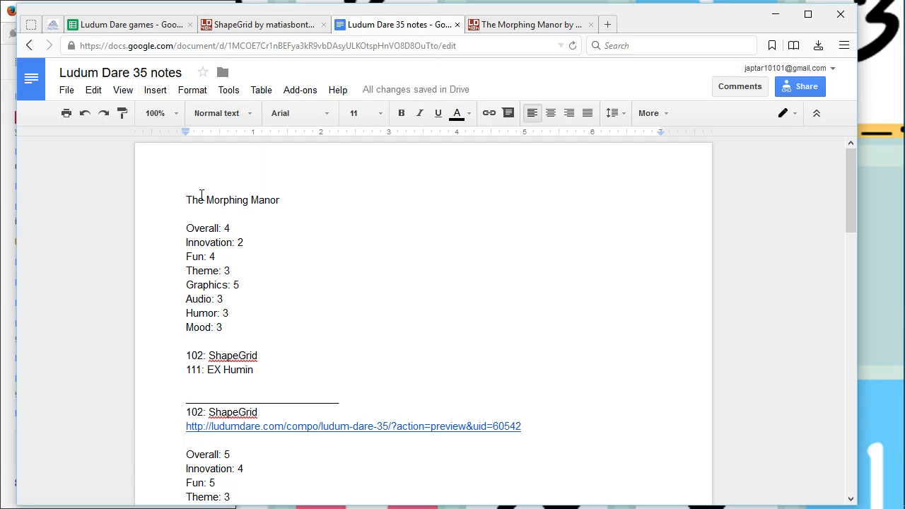
{"action": "type", "text": "139"}
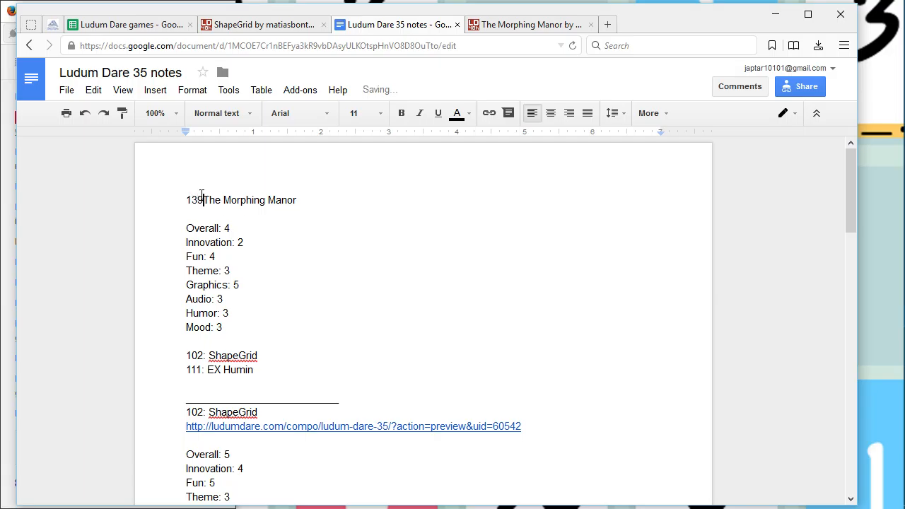
{"action": "type", "text": ":"}
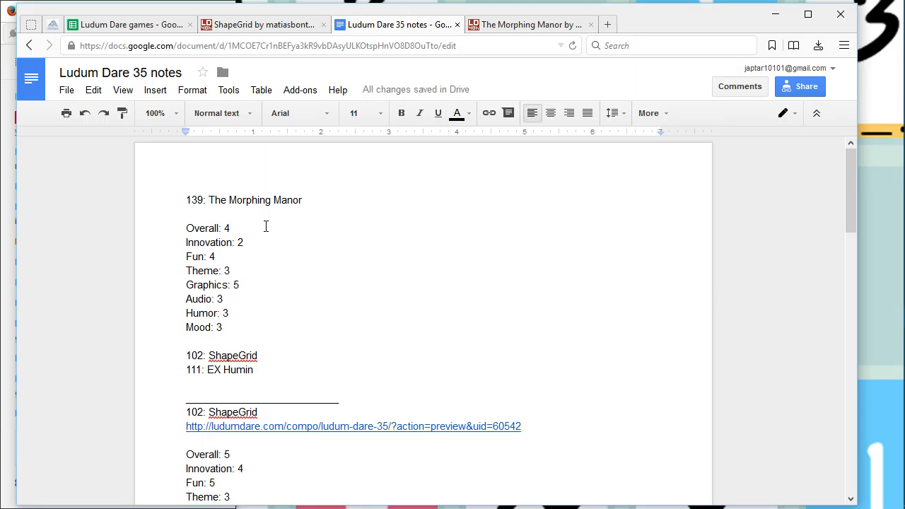
{"action": "left_click", "coordinate": [231, 227]}
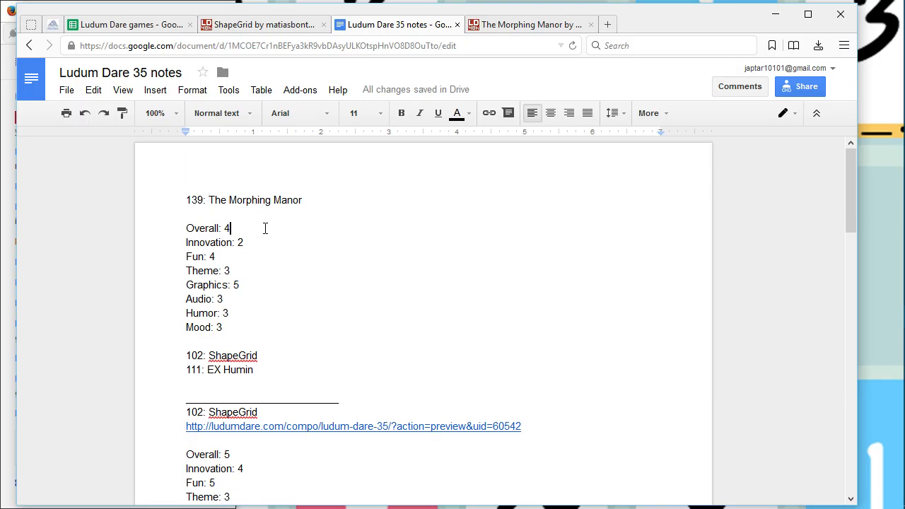
- Delete the copied score numbers from the Morphing Manor category lines
{"action": "key", "text": "Backspace"}
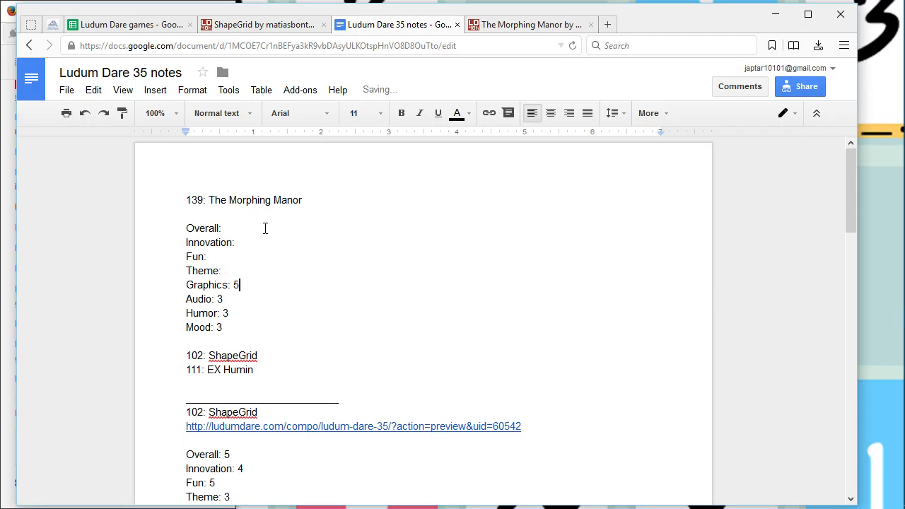
{"action": "key", "text": "backspace"}
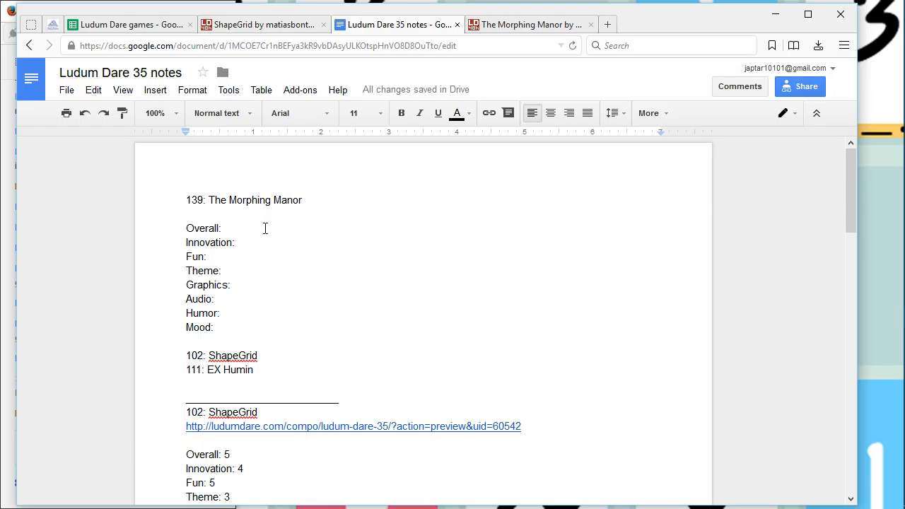
- Enter Innovation 2 and Fun 4 for The Morphing Manor
{"action": "type", "text": "2"}
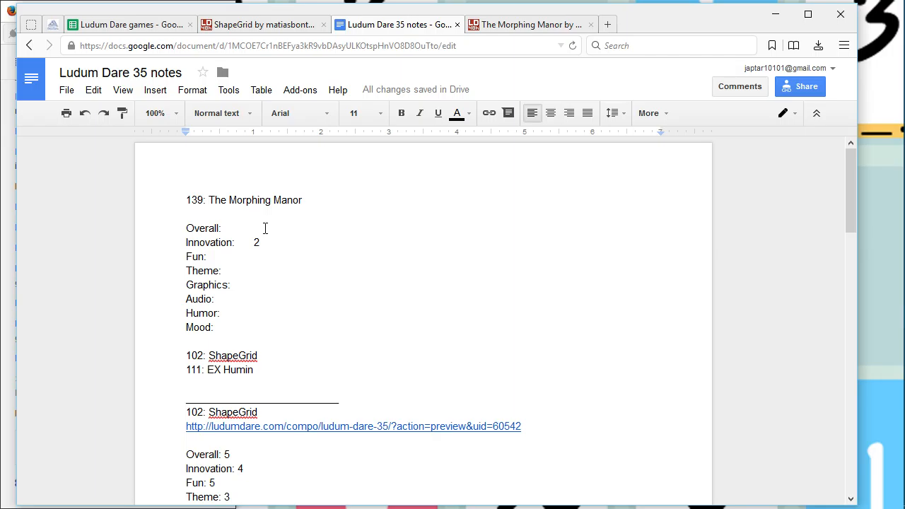
{"action": "type", "text": "4"}
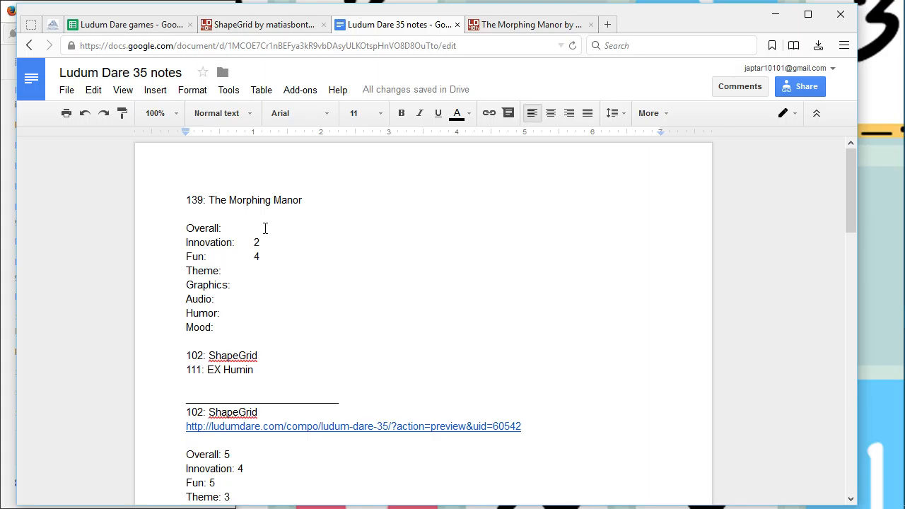
- Enter Theme 2, Graphics 4 and Audio 4 for The Morphing Manor
{"action": "type", "text": "2"}
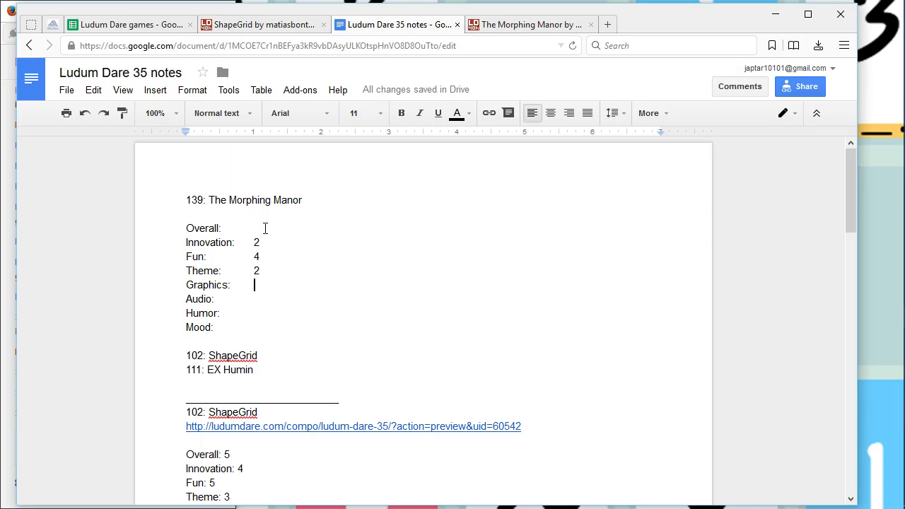
{"action": "type", "text": "4"}
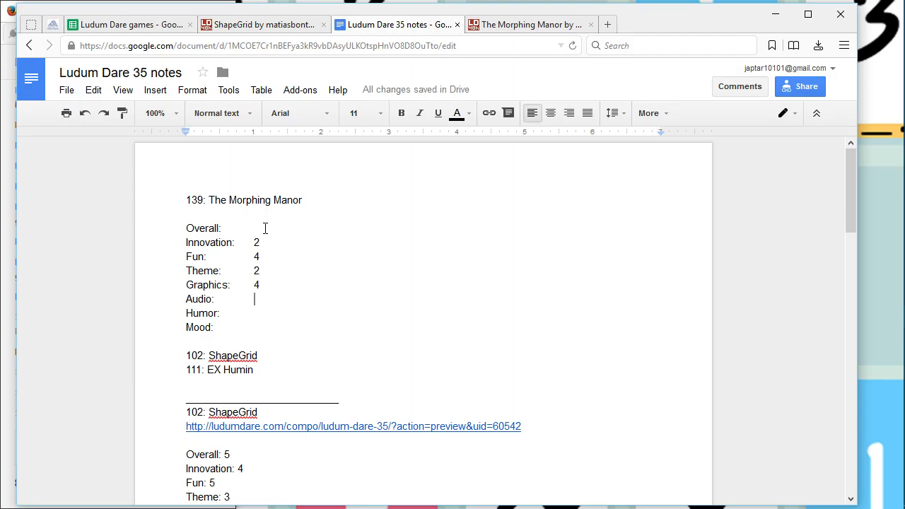
{"action": "type", "text": "4"}
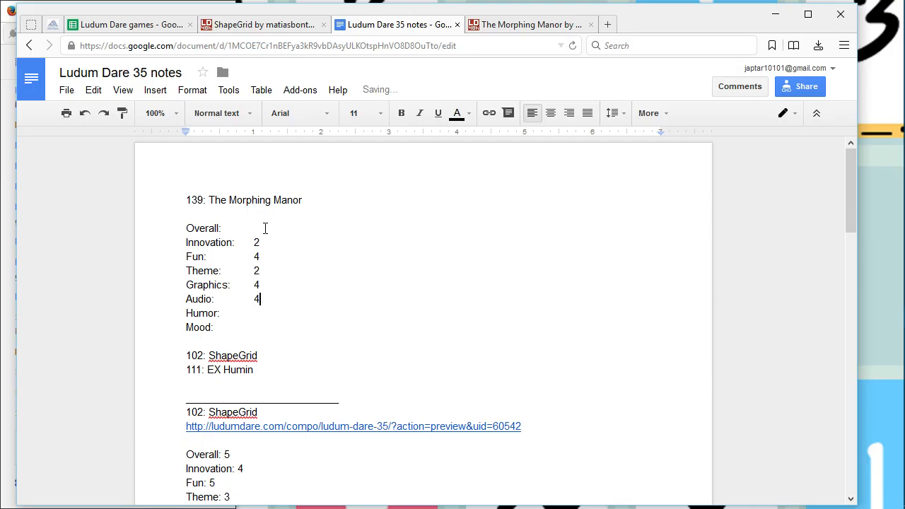
{"action": "left_click", "coordinate": [255, 313]}
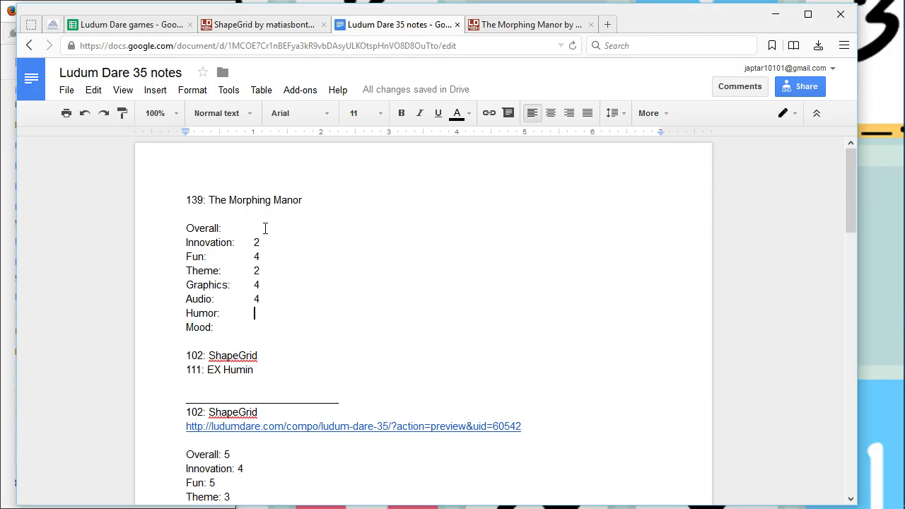
- Enter Humor 3, Mood 3 and Overall 4 for The Morphing Manor
{"action": "type", "text": "3"}
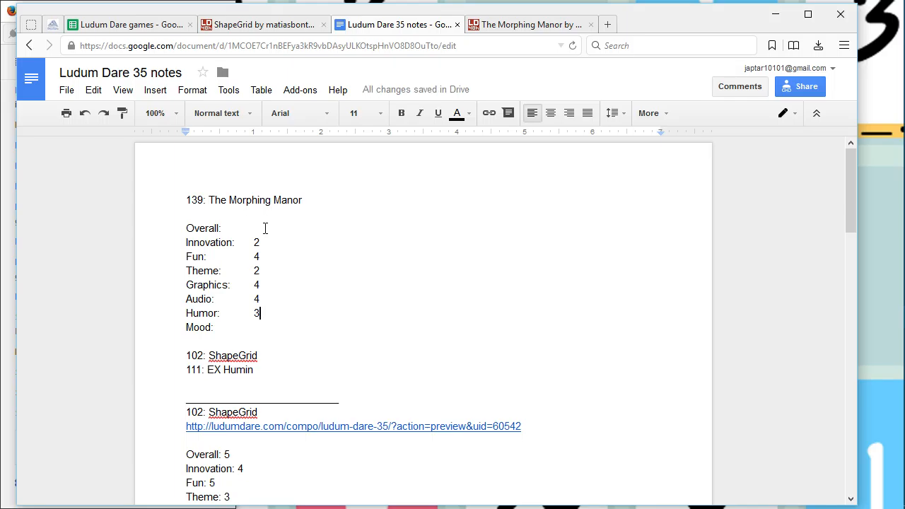
{"action": "left_click", "coordinate": [255, 327]}
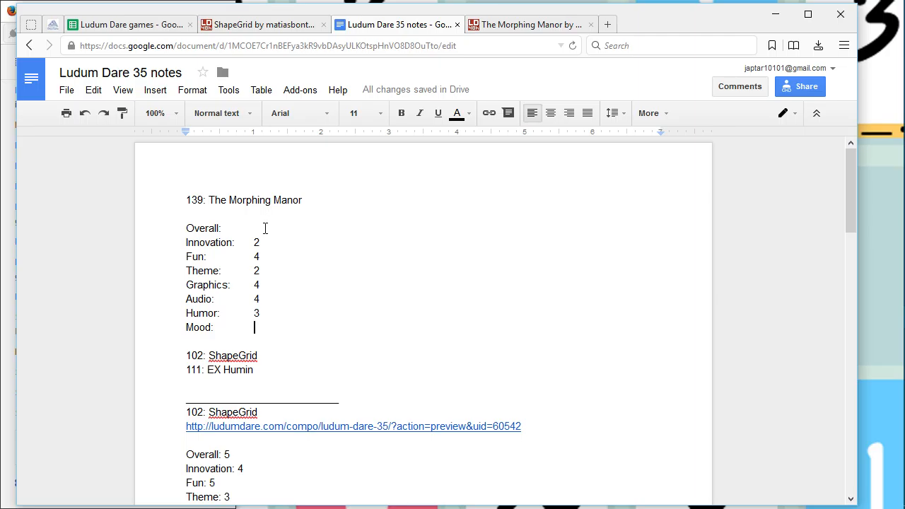
{"action": "type", "text": "3"}
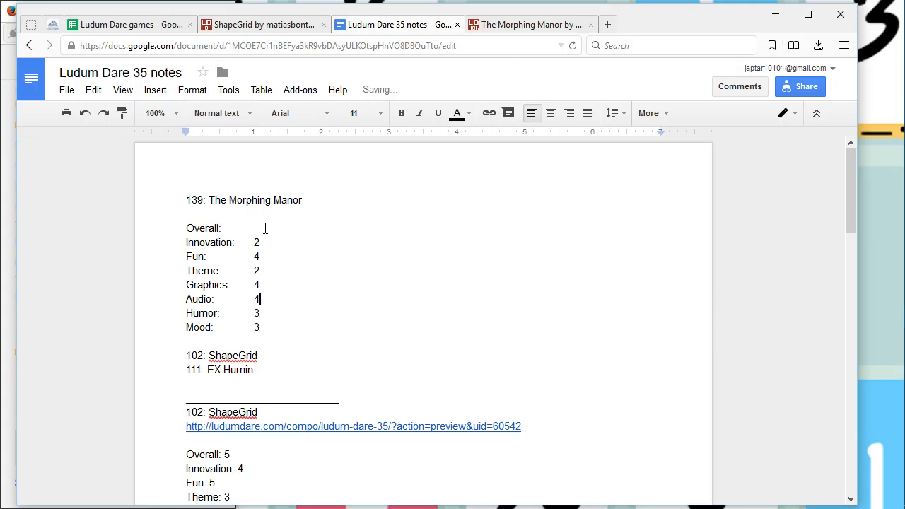
{"action": "left_click", "coordinate": [255, 227]}
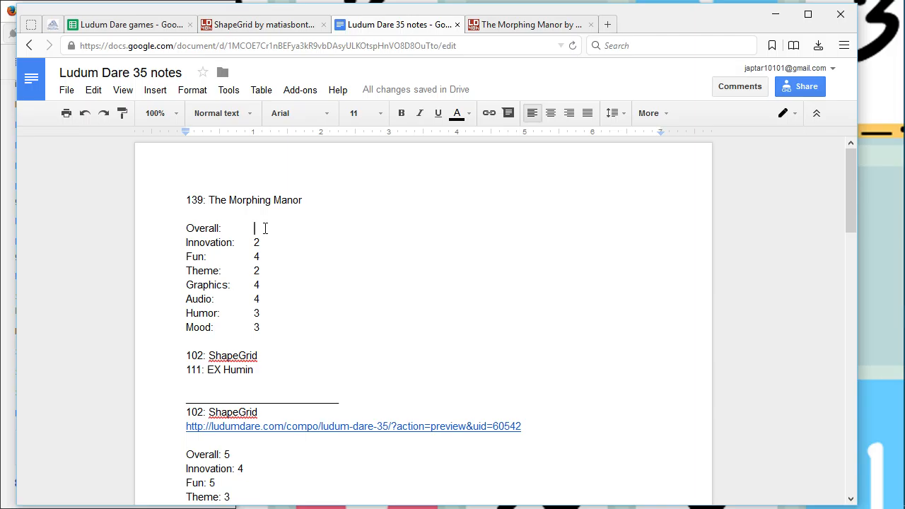
{"action": "type", "text": "4"}
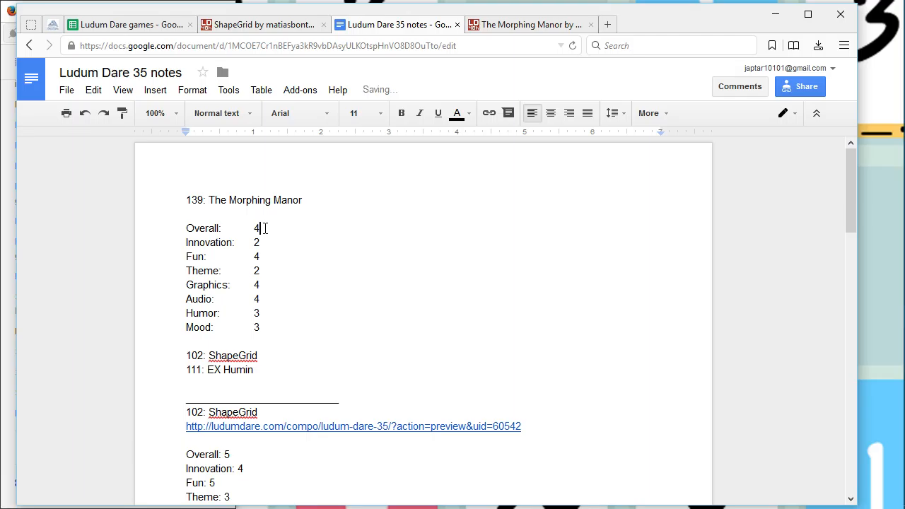